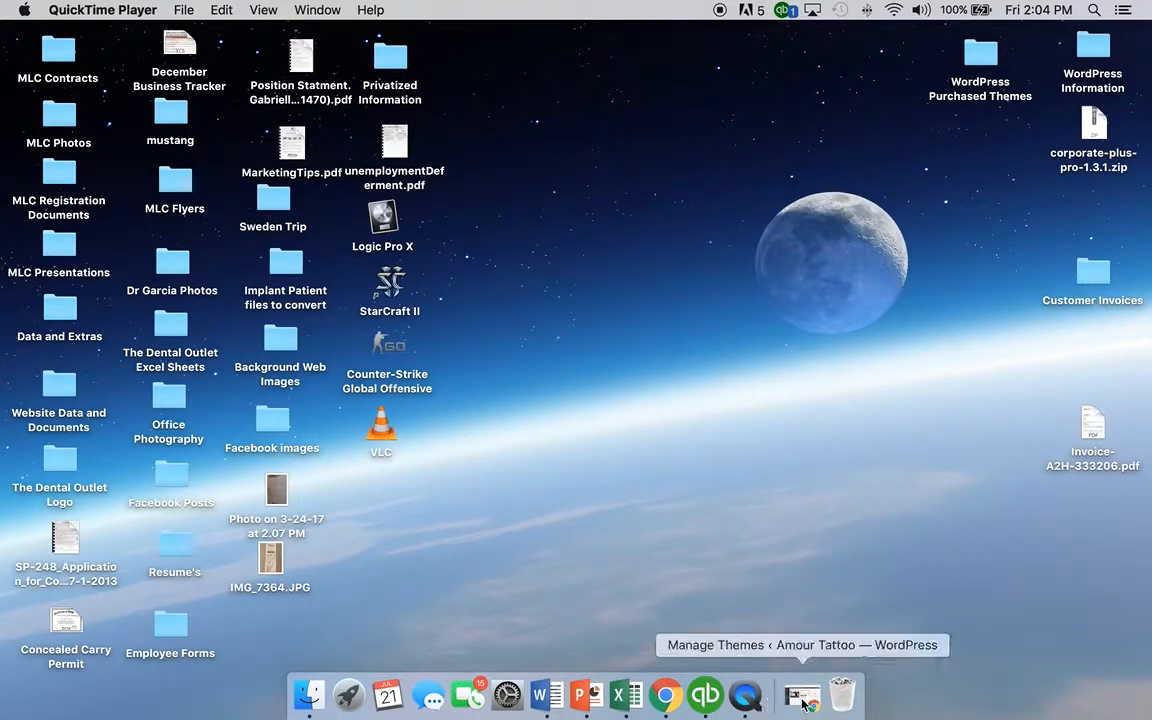
{"action": "mouse_move", "coordinate": [885, 318]}
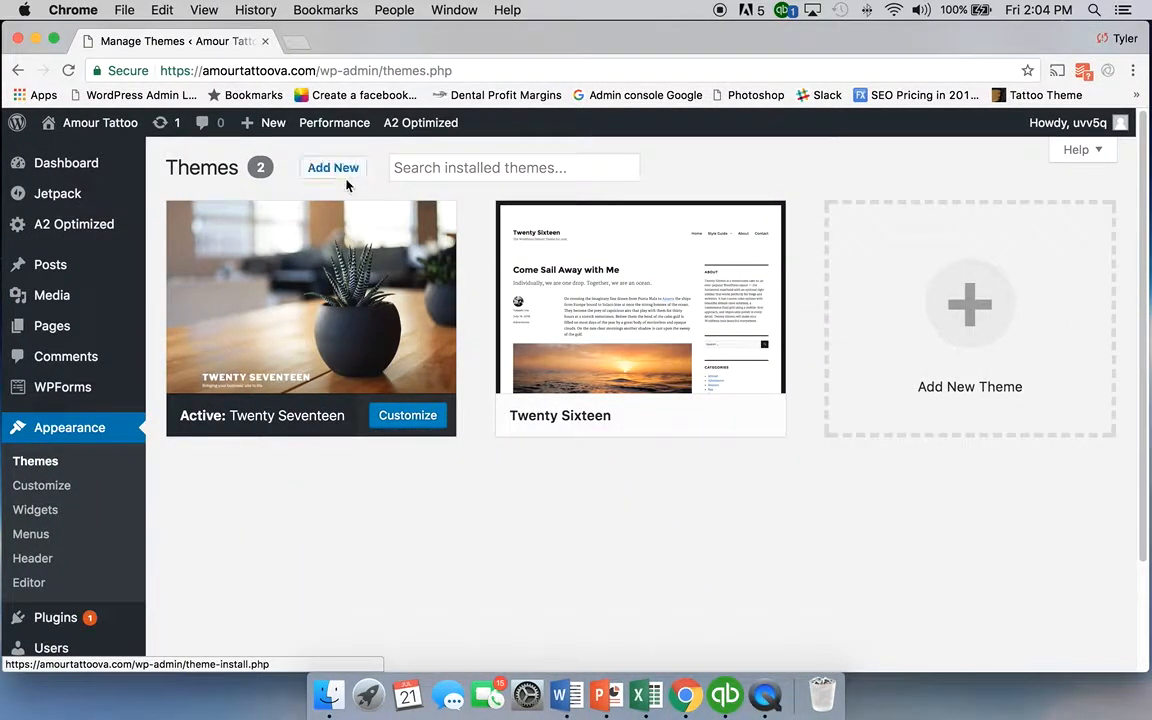
{"action": "mouse_move", "coordinate": [294, 198]}
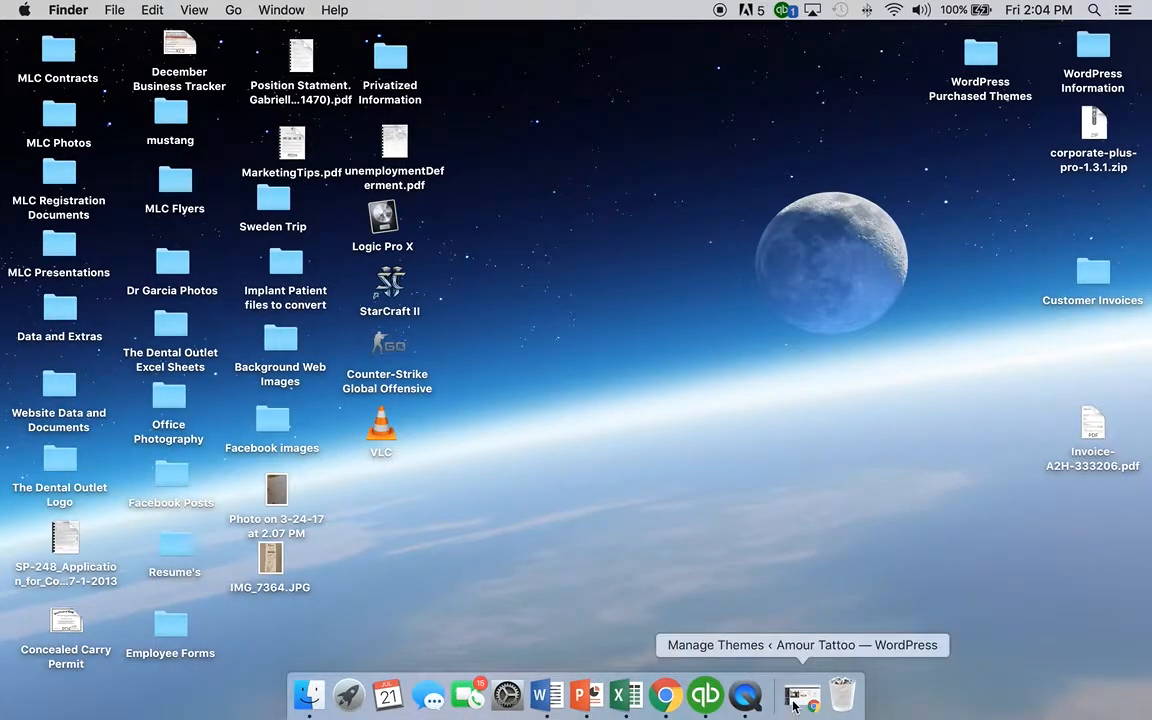
- Back in the browser, view the Ink Pro theme's reviews and item details, dismissing the new badge notice
{"action": "left_click", "coordinate": [800, 694]}
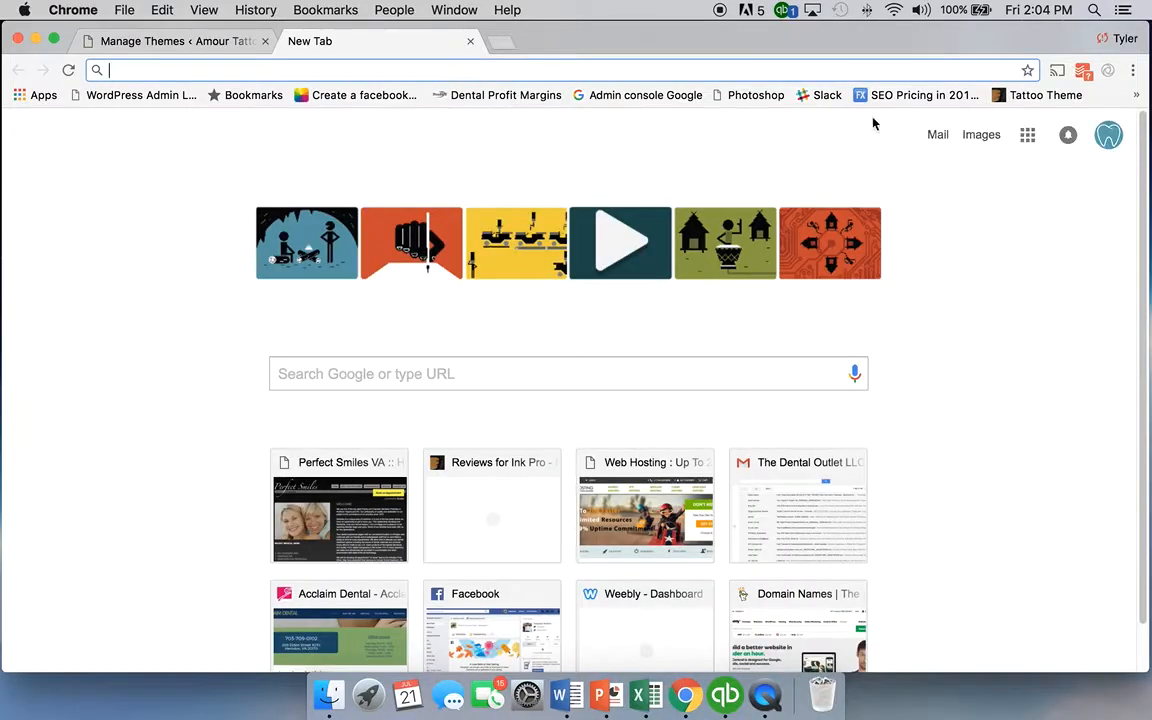
{"action": "left_click", "coordinate": [491, 505]}
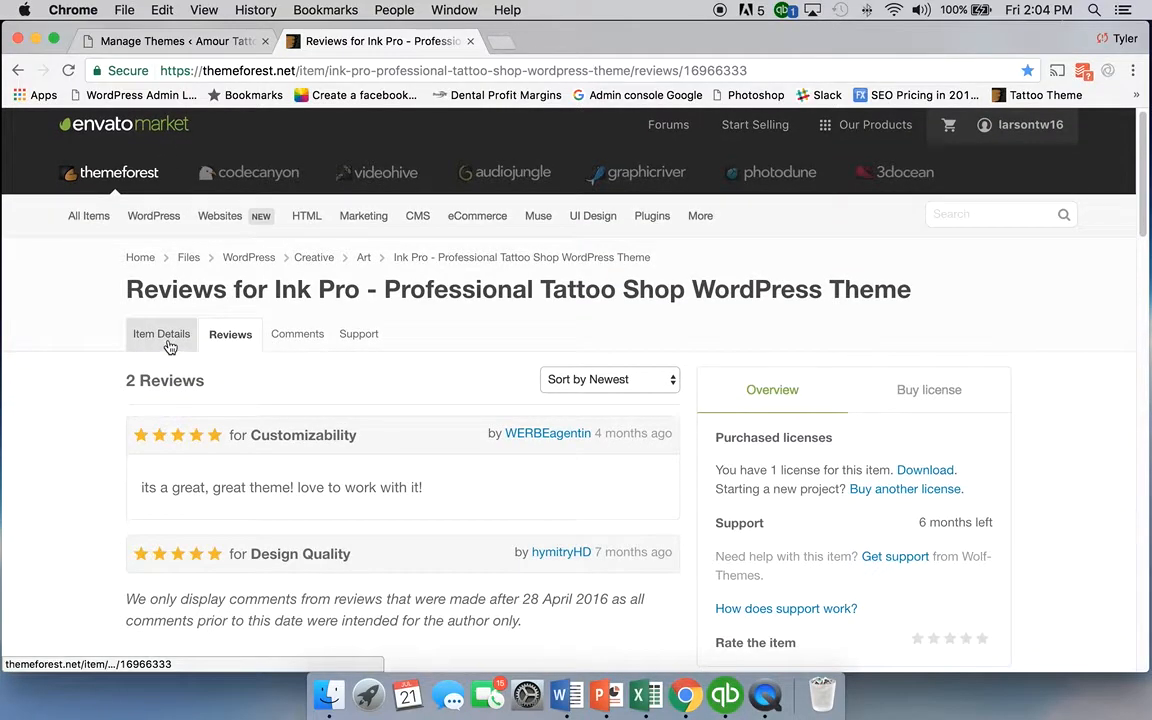
{"action": "left_click", "coordinate": [161, 334]}
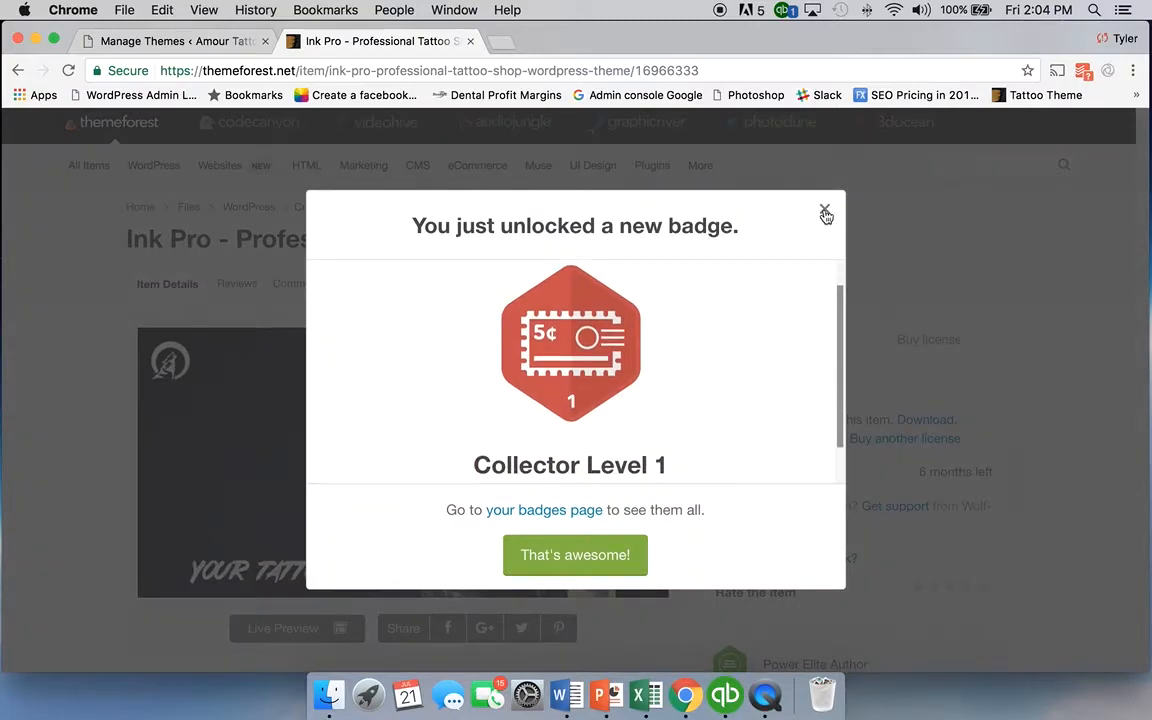
{"action": "left_click", "coordinate": [826, 213]}
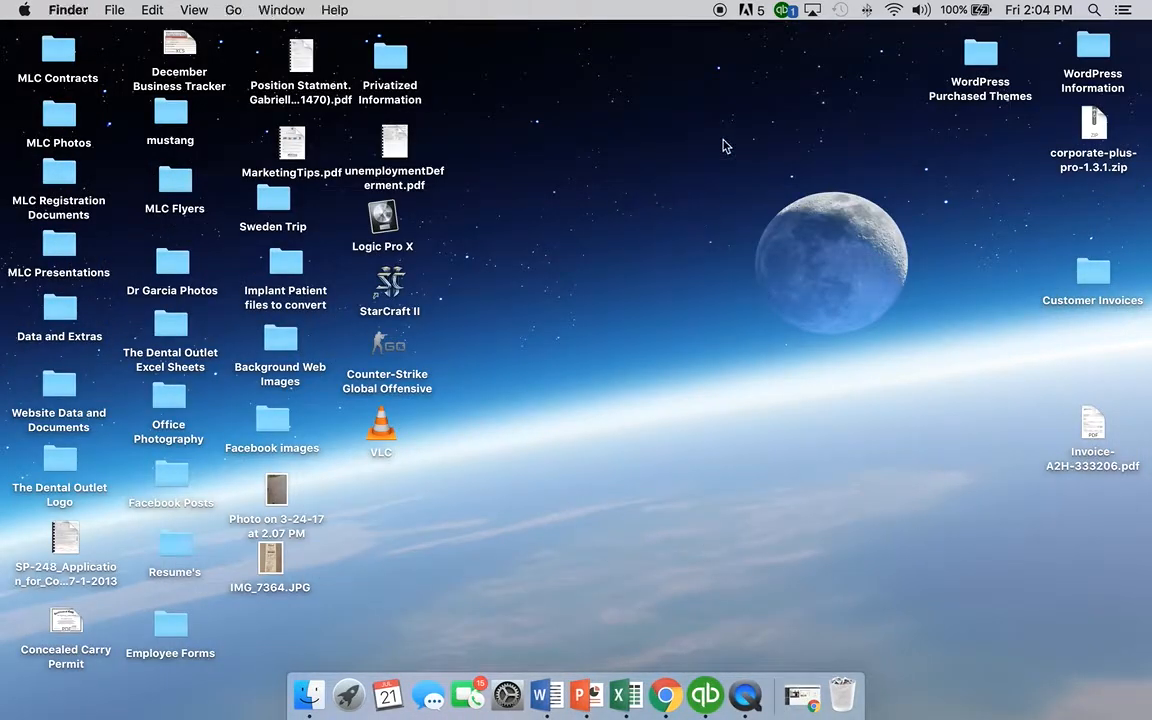
{"action": "mouse_move", "coordinate": [980, 58]}
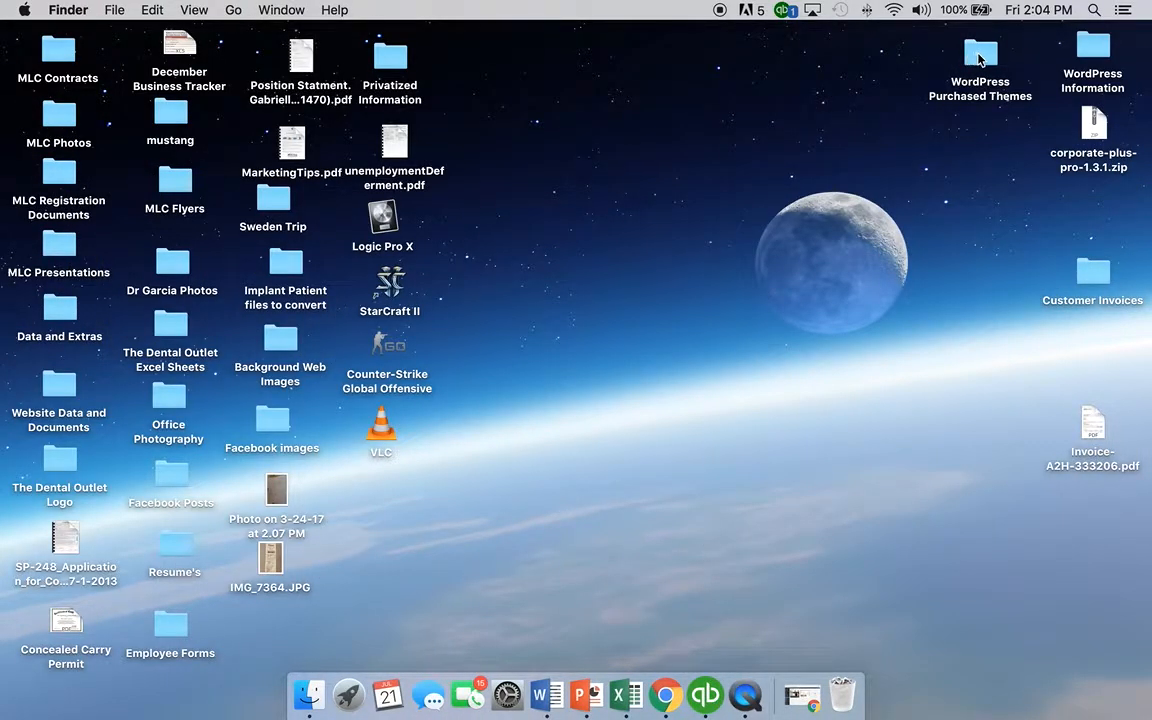
- Open the desktop WordPress Purchased Themes folder and select the downloaded themeforest zip archive
{"action": "double_click", "coordinate": [980, 55]}
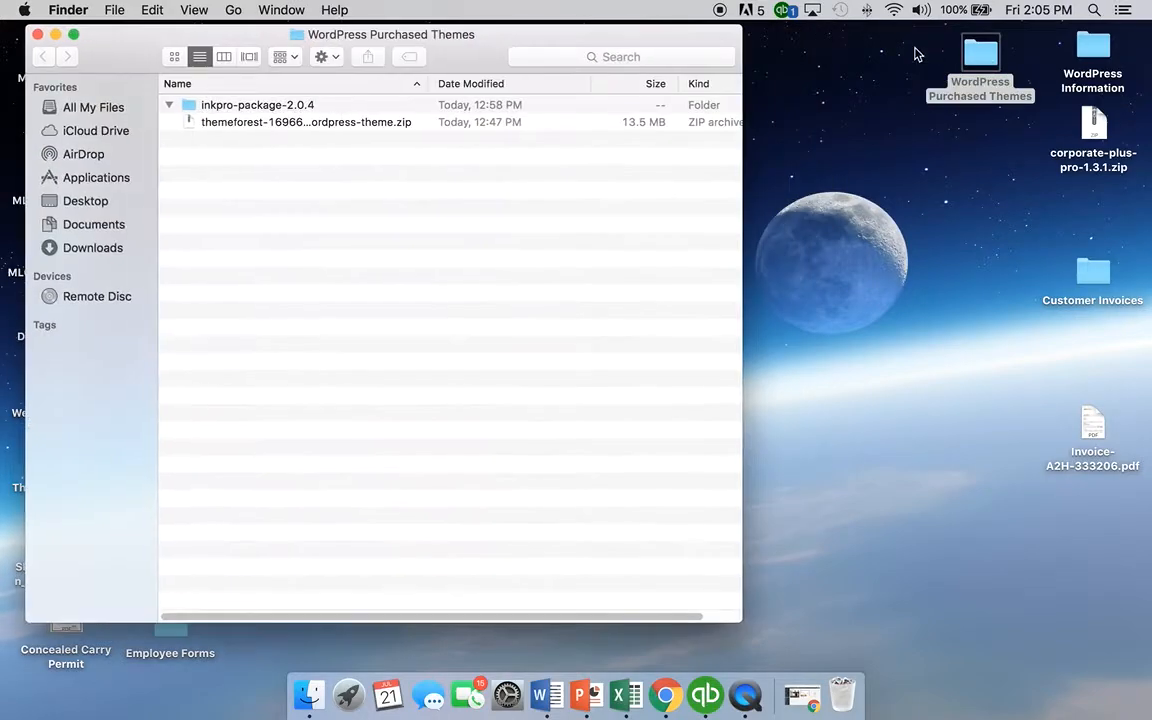
{"action": "left_click", "coordinate": [169, 104]}
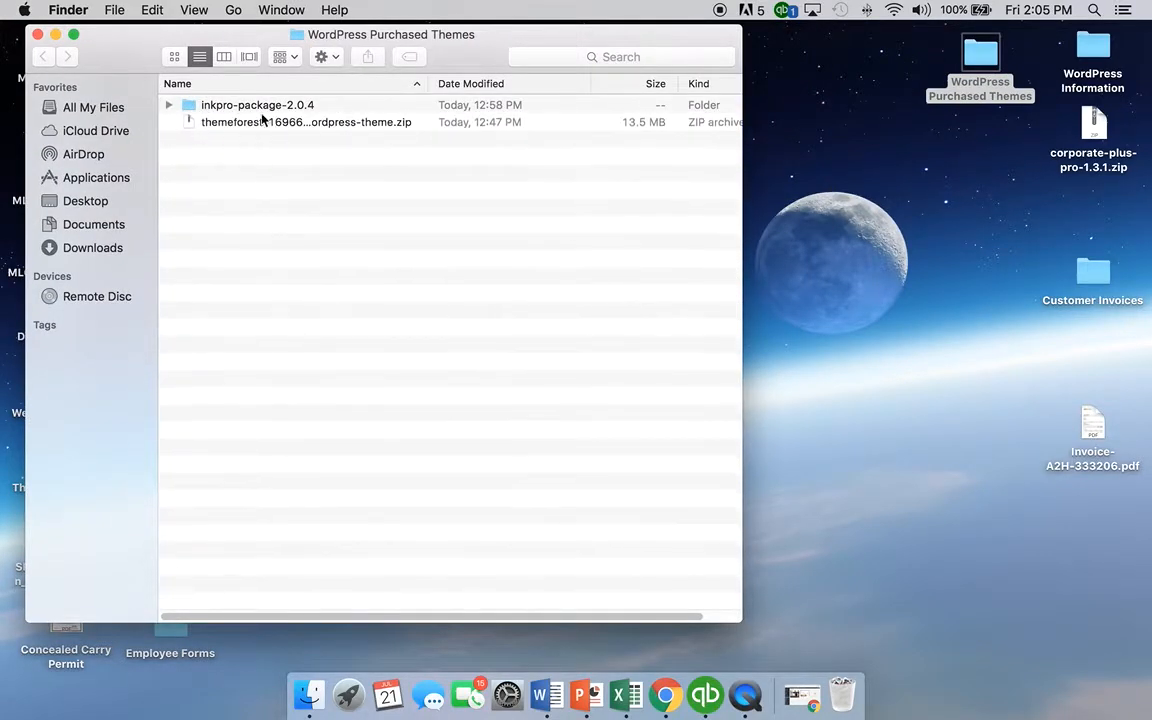
{"action": "left_click", "coordinate": [305, 121]}
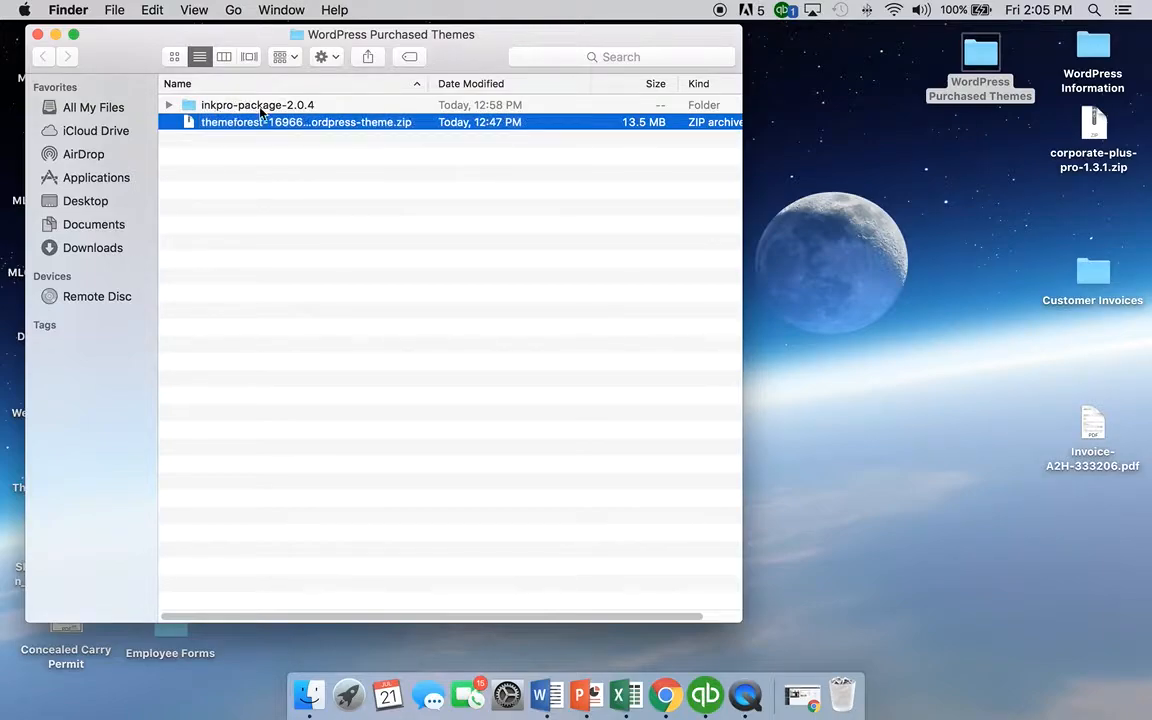
{"action": "left_click", "coordinate": [450, 300]}
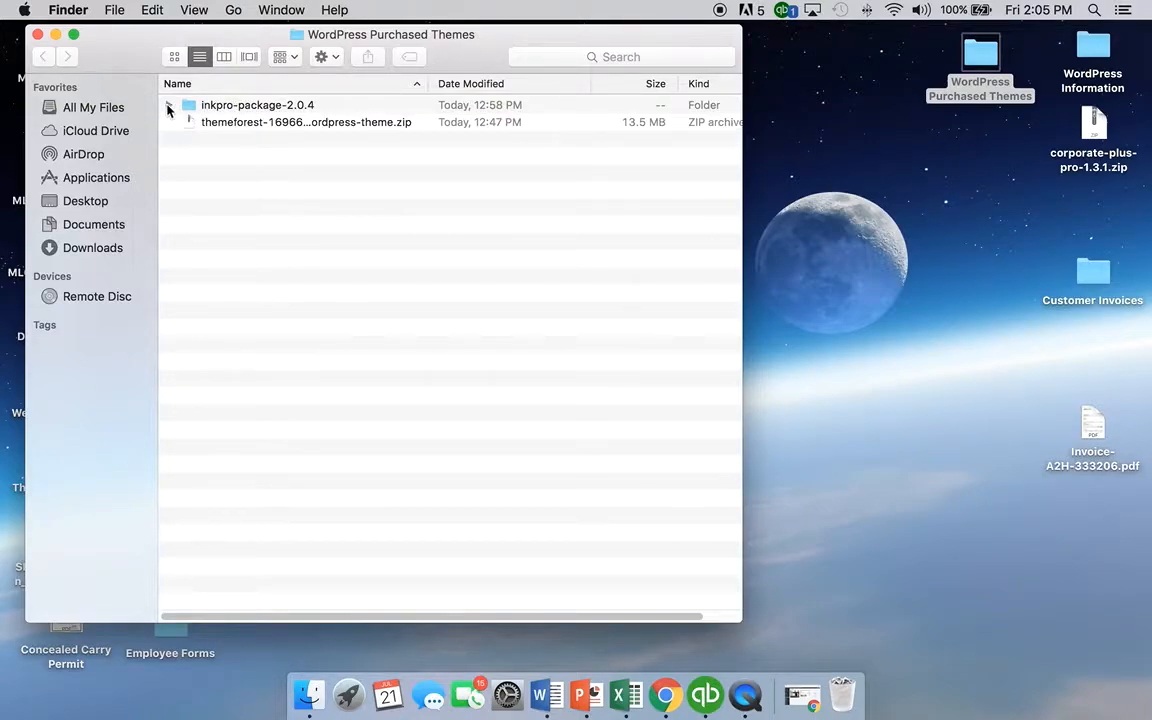
{"action": "mouse_move", "coordinate": [698, 663]}
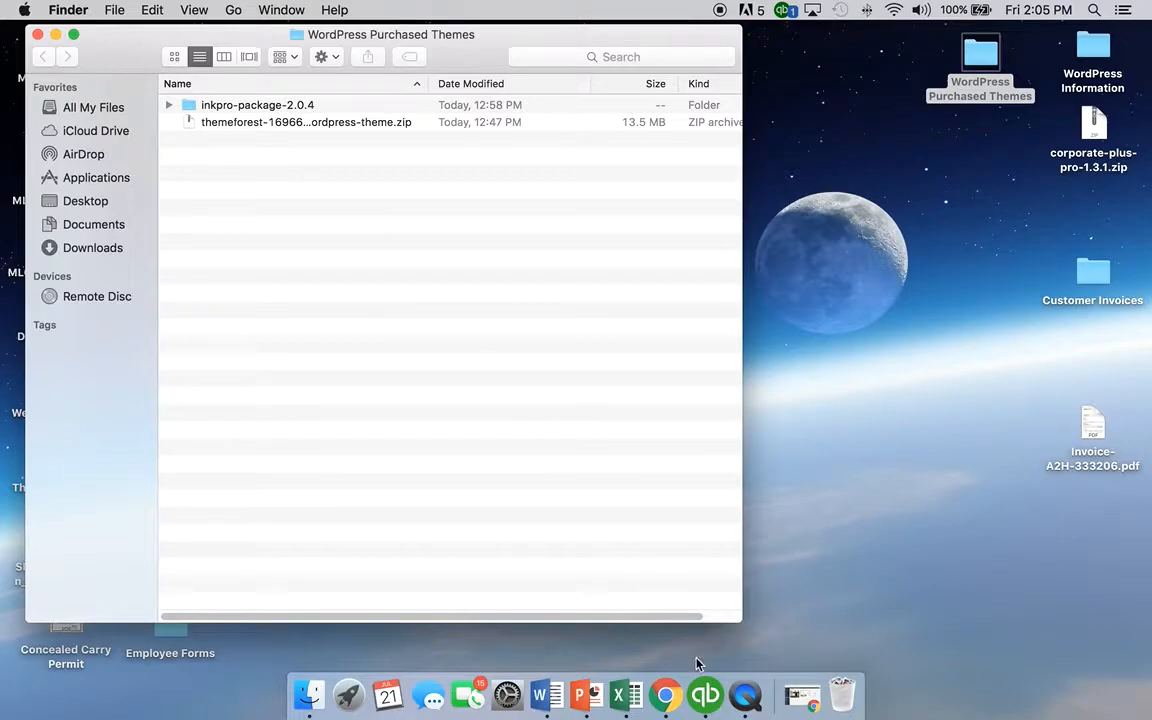
{"action": "left_click", "coordinate": [257, 104]}
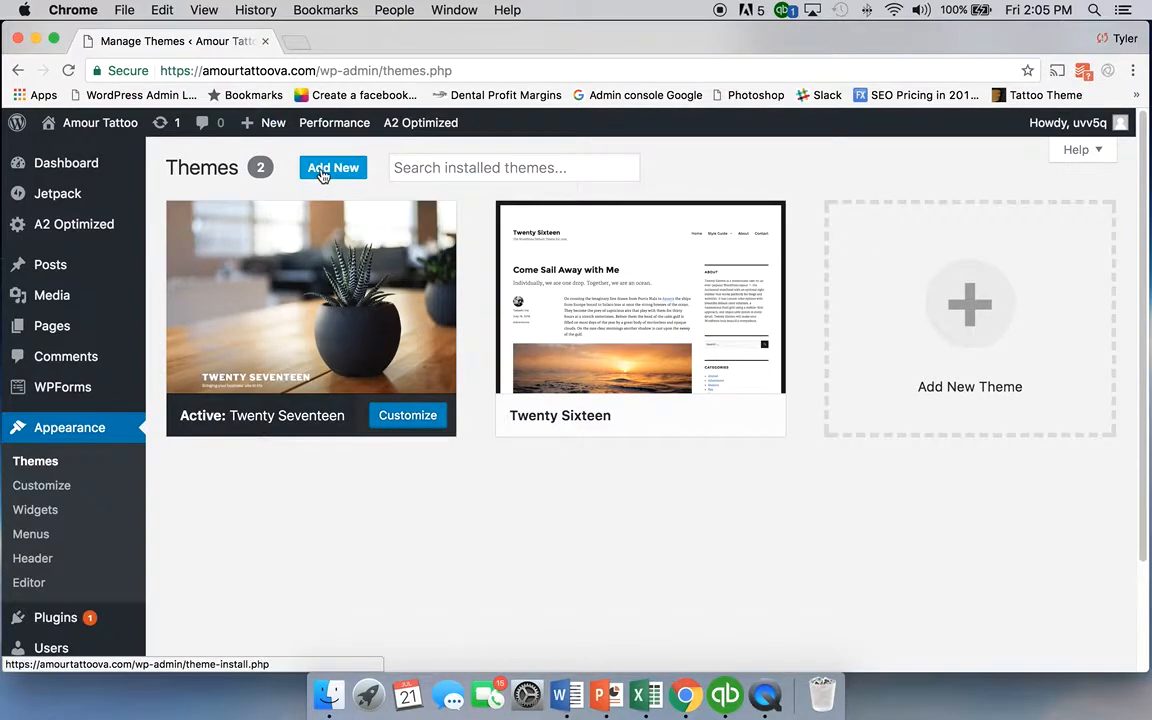
{"action": "mouse_move", "coordinate": [755, 688]}
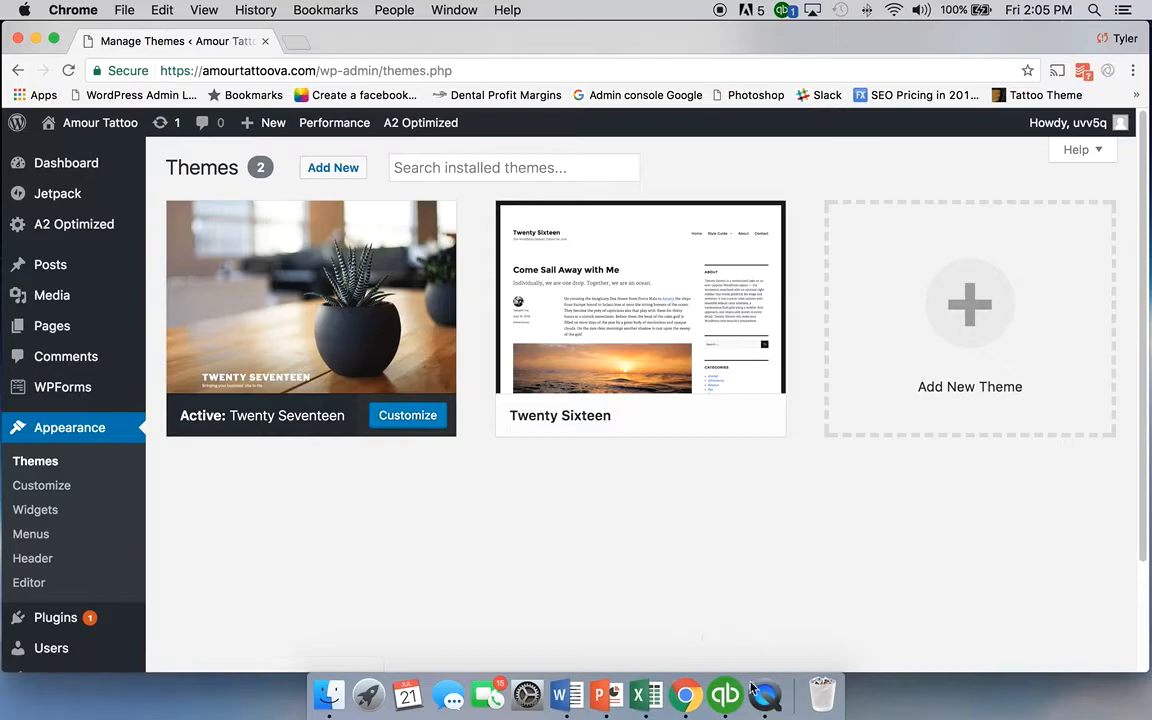
{"action": "mouse_move", "coordinate": [157, 43]}
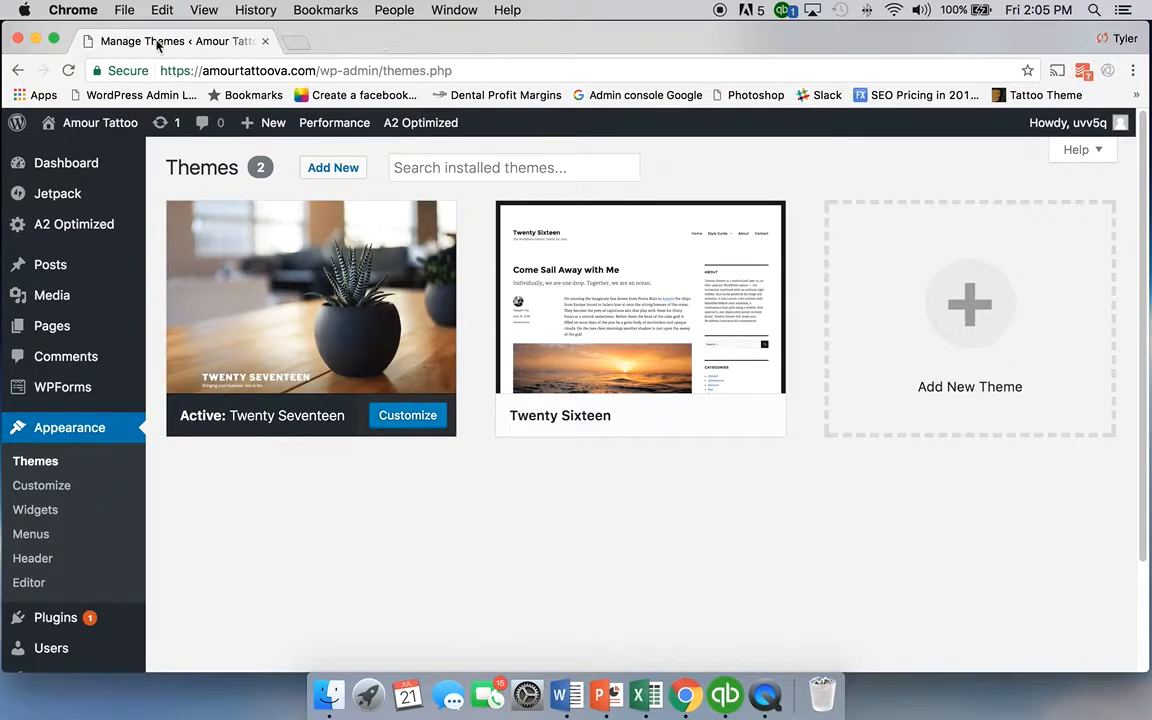
{"action": "mouse_move", "coordinate": [38, 41]}
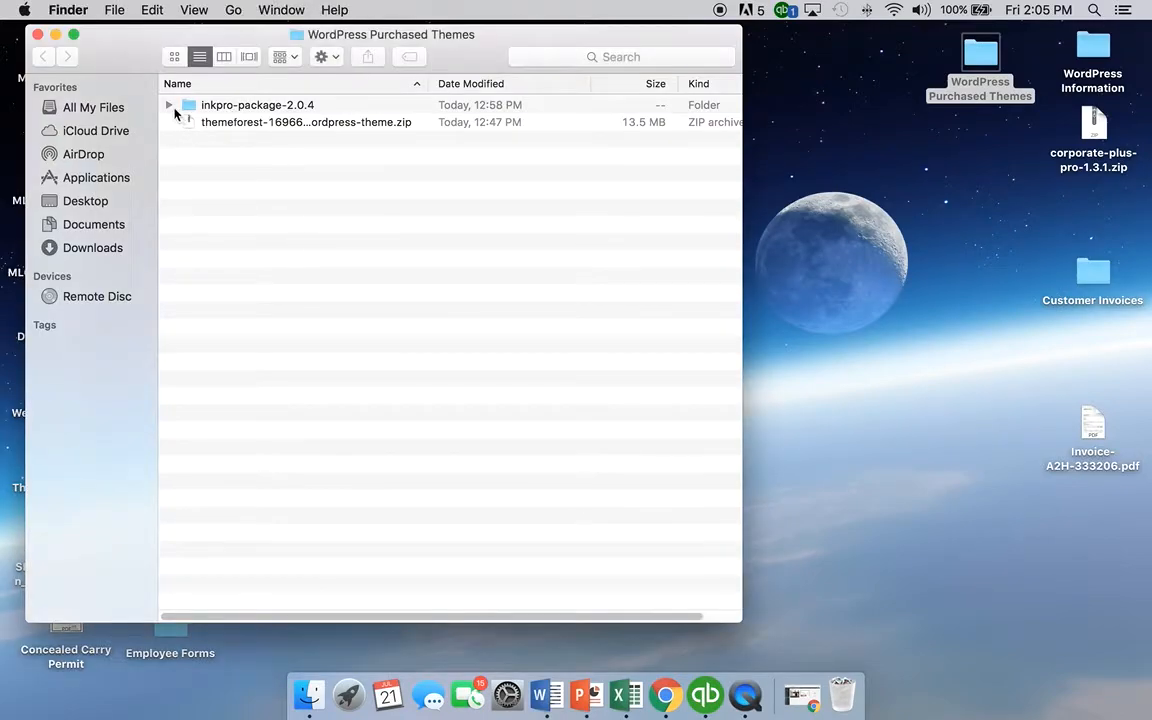
{"action": "mouse_move", "coordinate": [237, 135]}
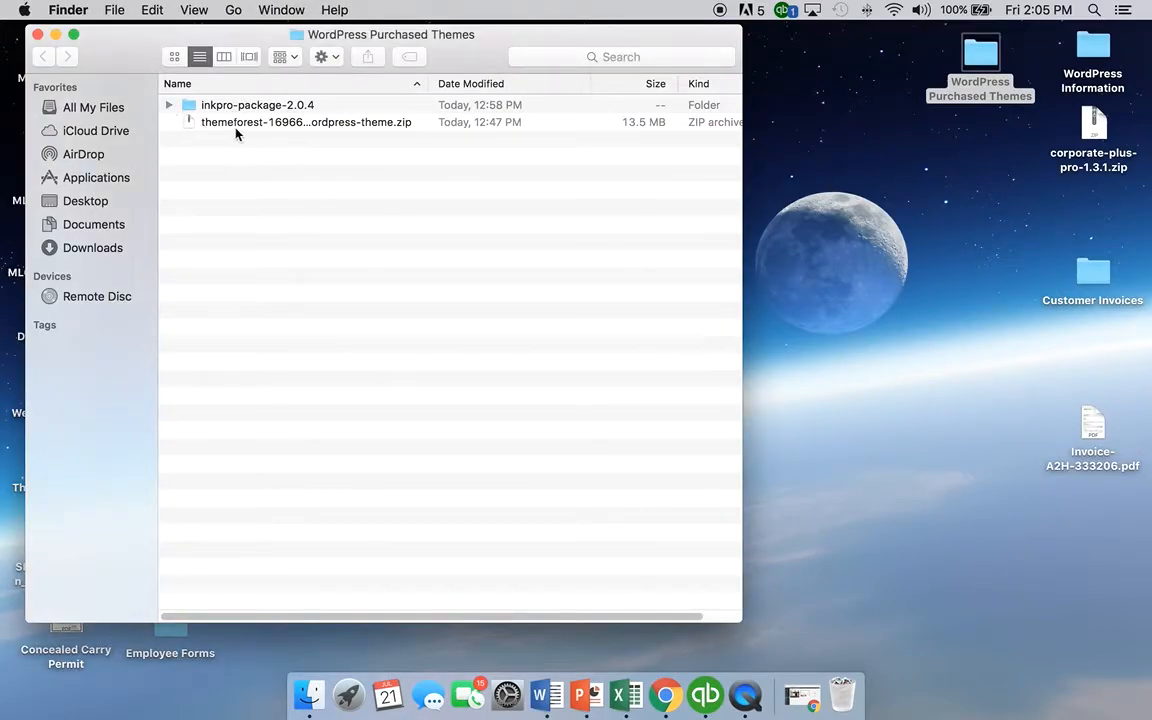
- Expand inkpro-package-2.0.4 in Finder and select inkpro.zip inside it
{"action": "left_click", "coordinate": [169, 105]}
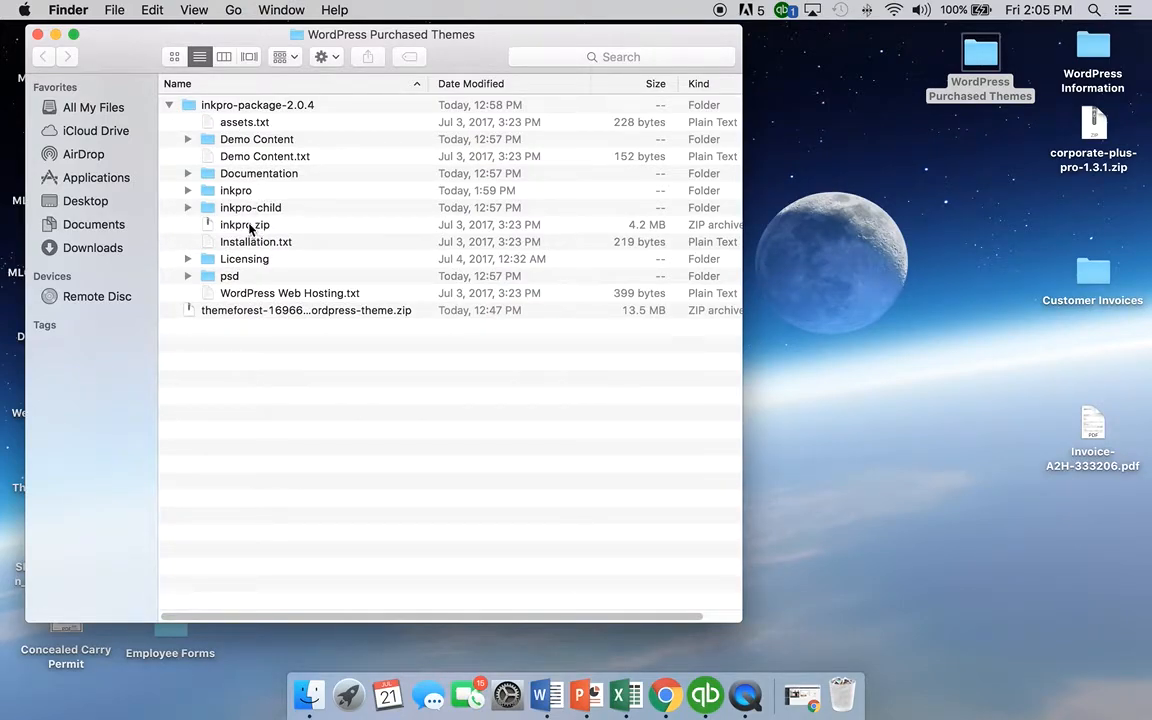
{"action": "left_click", "coordinate": [245, 224]}
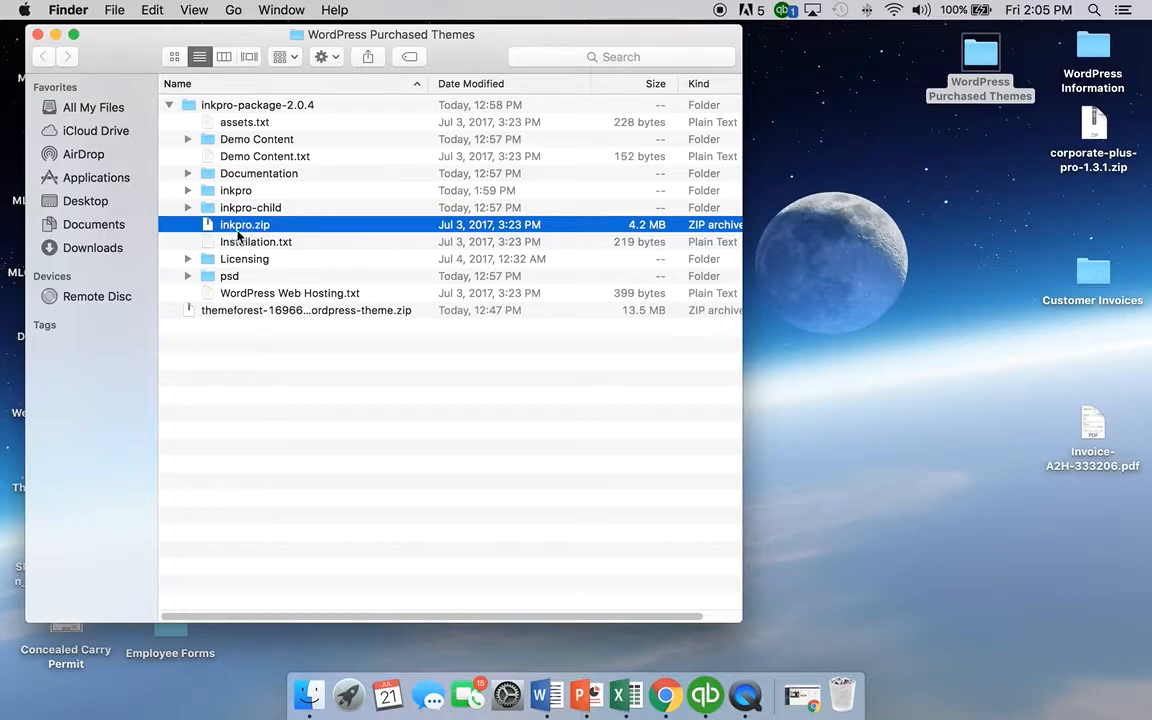
{"action": "mouse_move", "coordinate": [705, 694]}
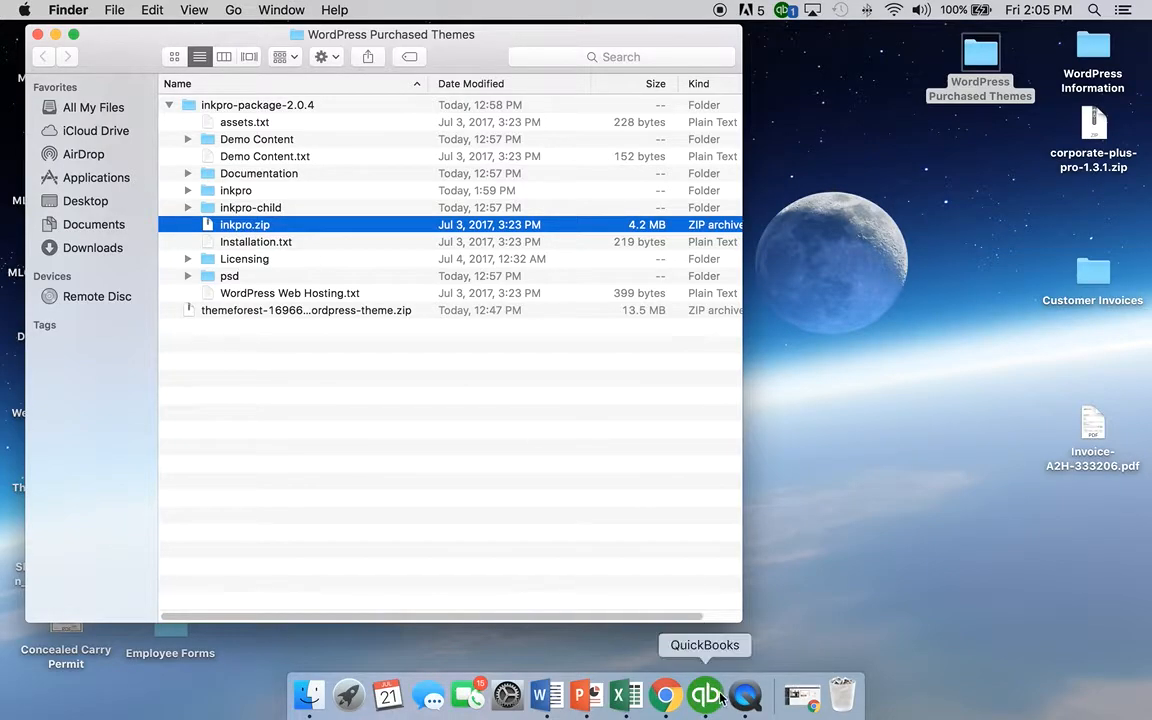
{"action": "mouse_move", "coordinate": [800, 695]}
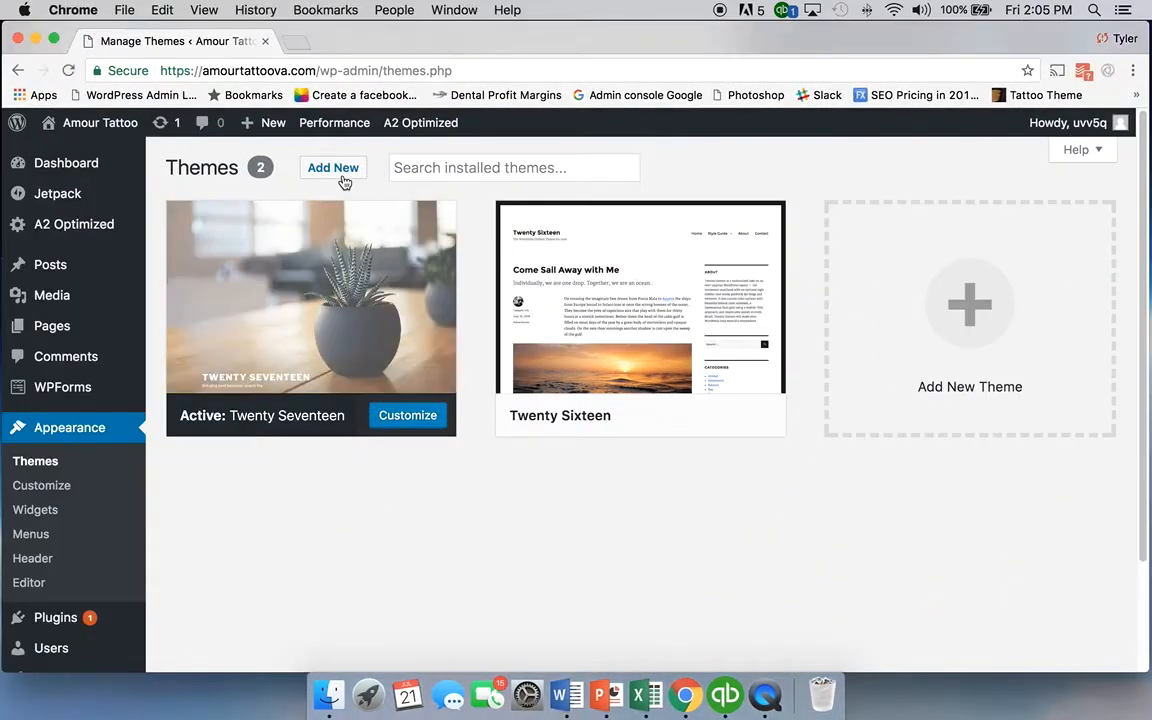
- From Appearance > Themes, go to Add New and bring up the Upload Theme zip form
{"action": "left_click", "coordinate": [333, 167]}
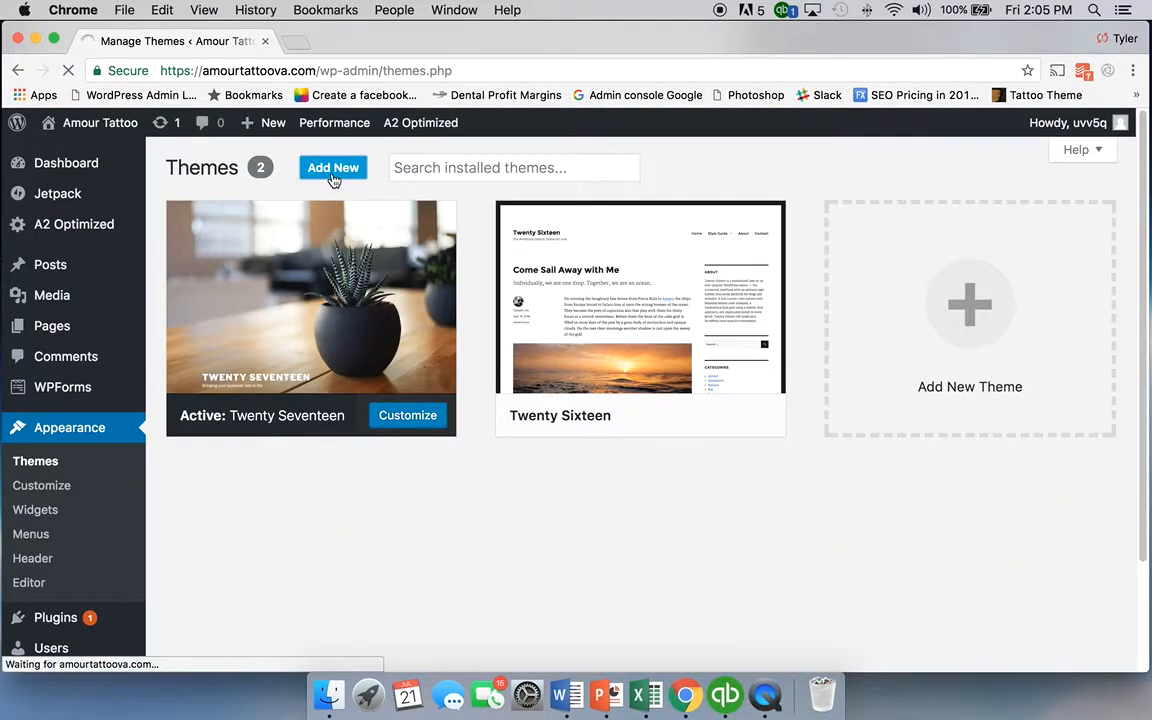
{"action": "left_click", "coordinate": [333, 167]}
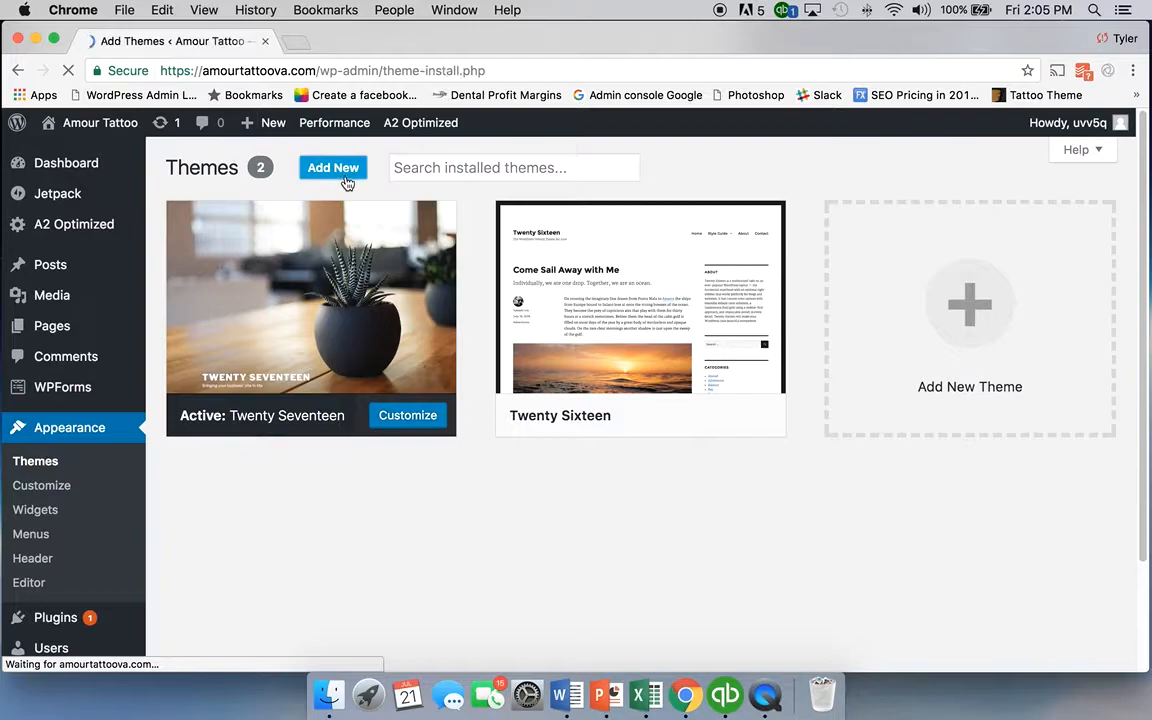
{"action": "left_click", "coordinate": [333, 167]}
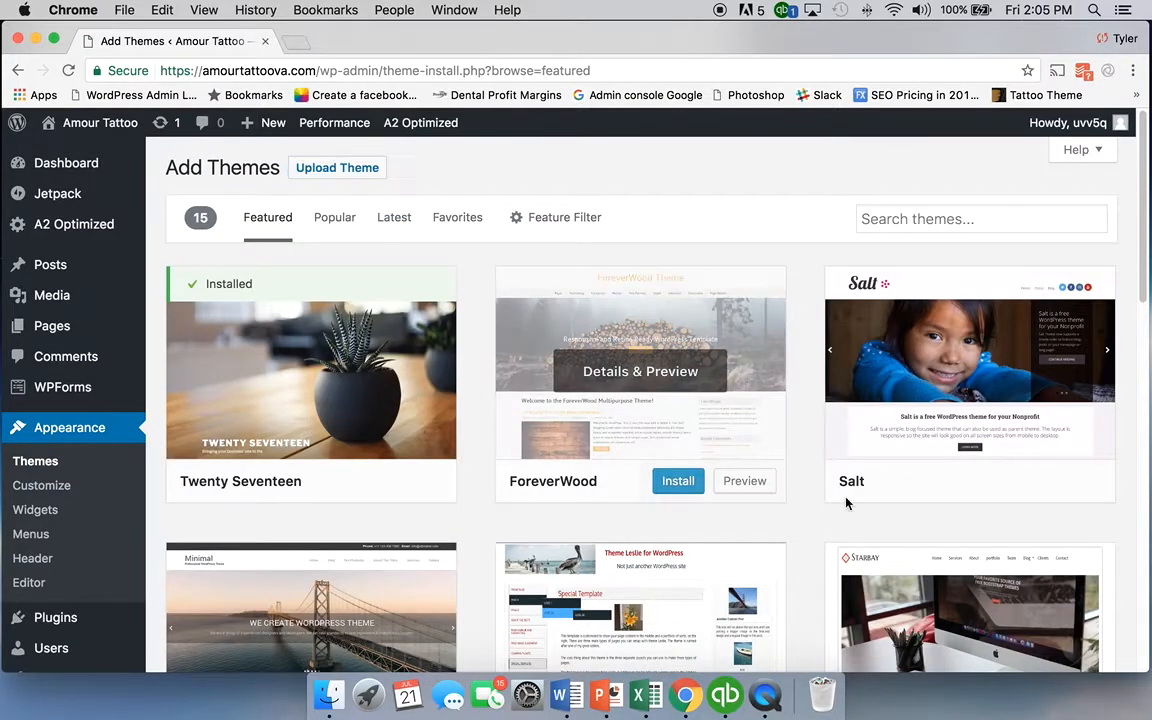
{"action": "left_click", "coordinate": [337, 167]}
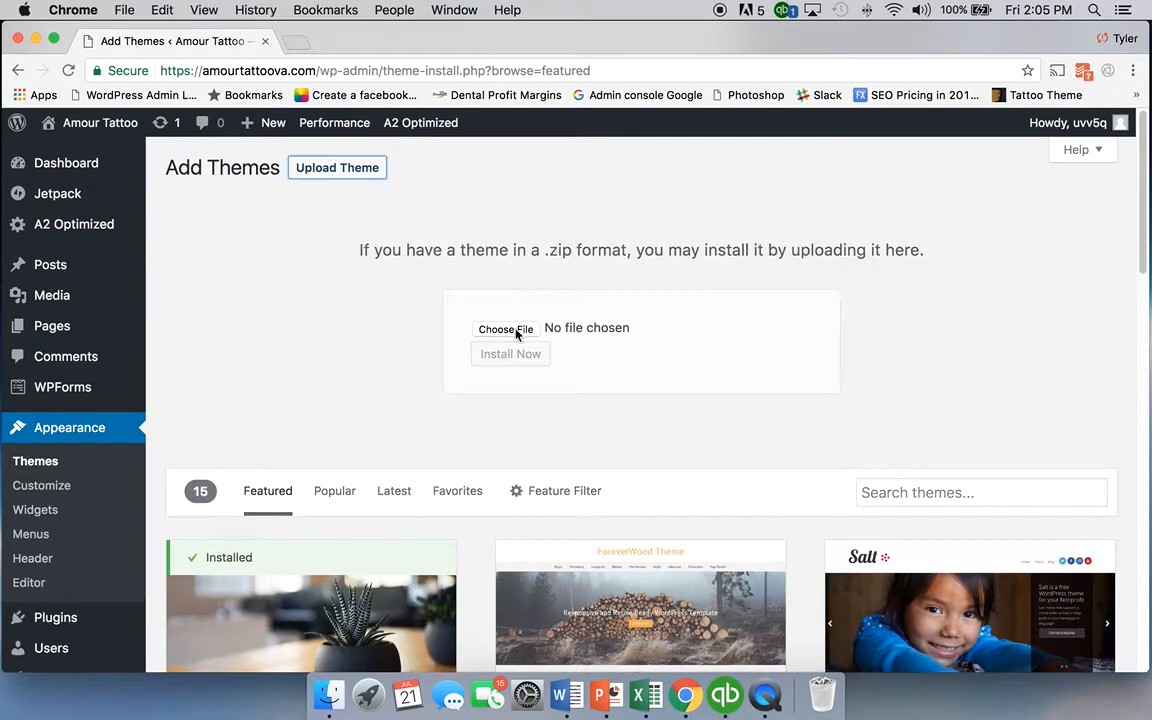
{"action": "mouse_move", "coordinate": [505, 329]}
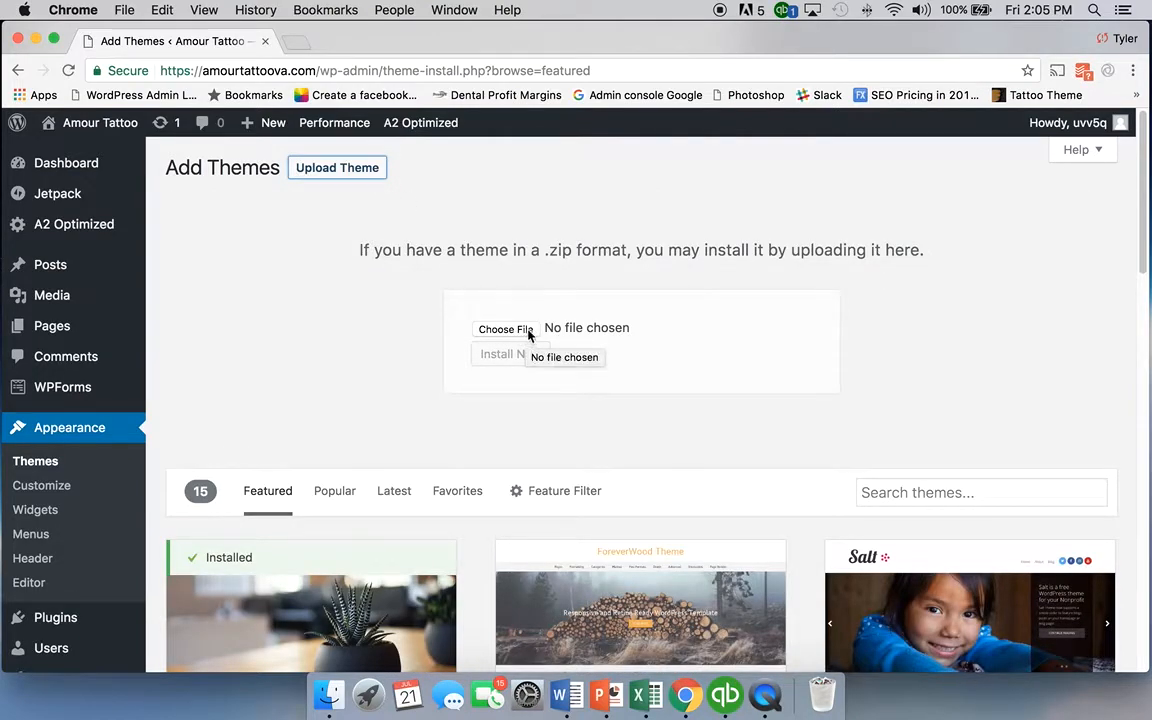
- In the file picker, navigate to Desktop > WordPress Purchased Themes > inkpro-package-2.0.4 and choose inkpro.zip
{"action": "left_click", "coordinate": [505, 328]}
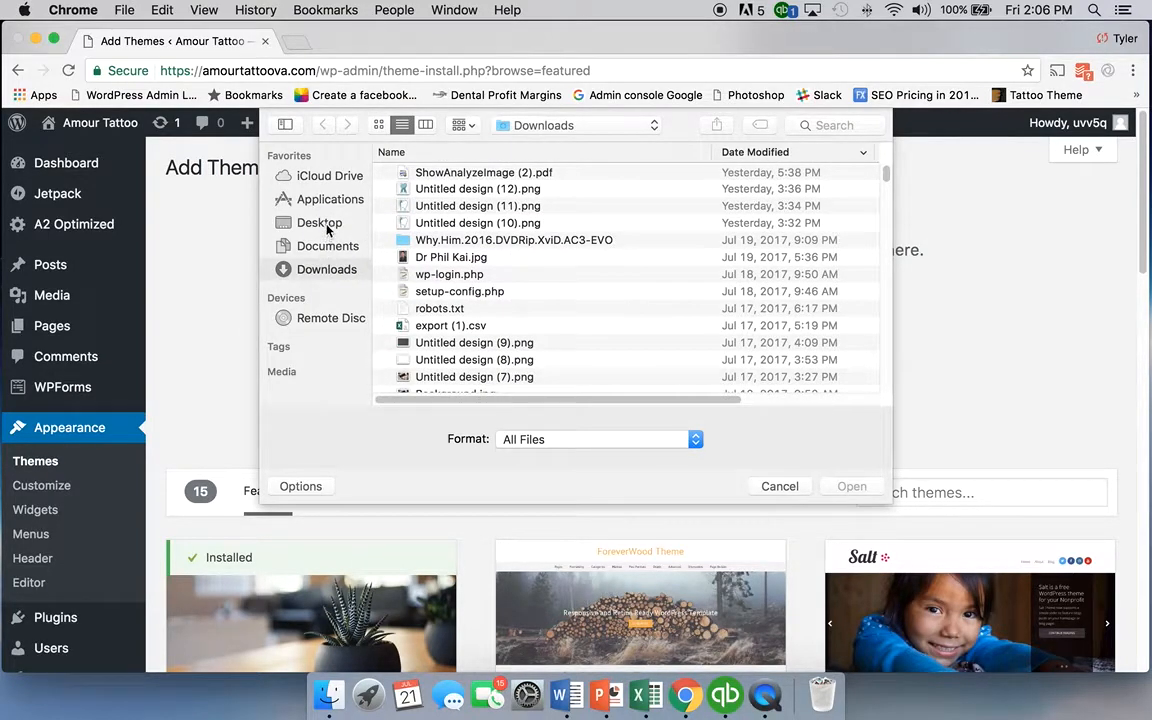
{"action": "left_click", "coordinate": [319, 222]}
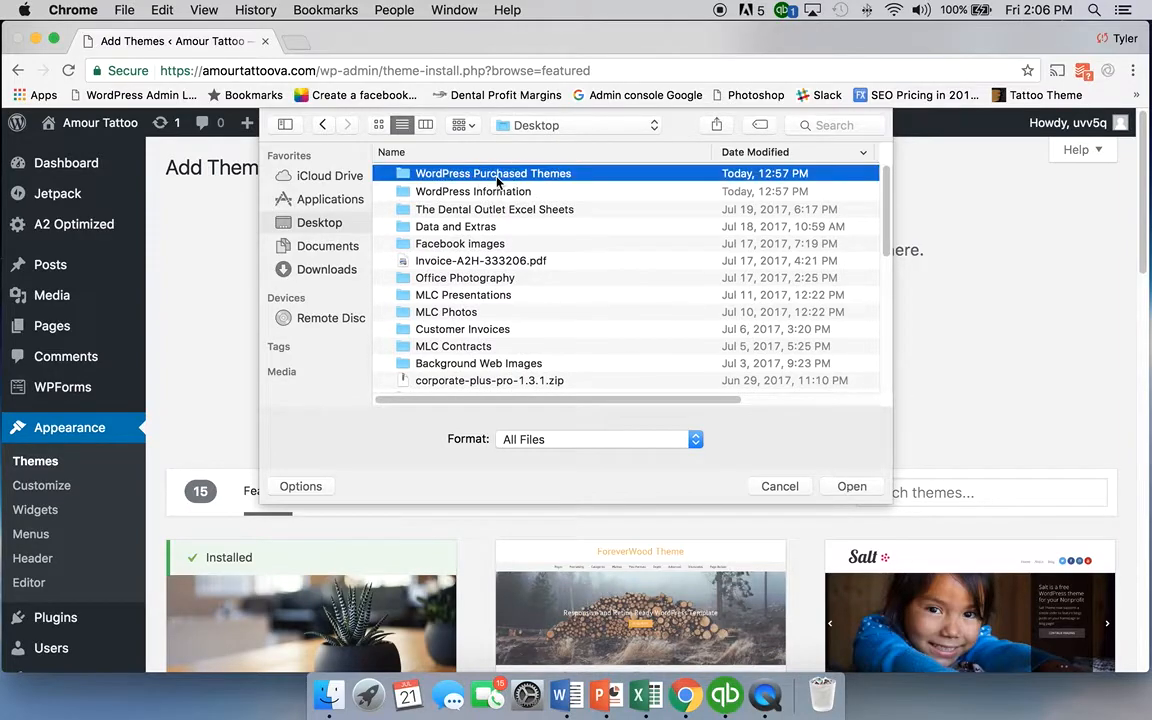
{"action": "double_click", "coordinate": [492, 173]}
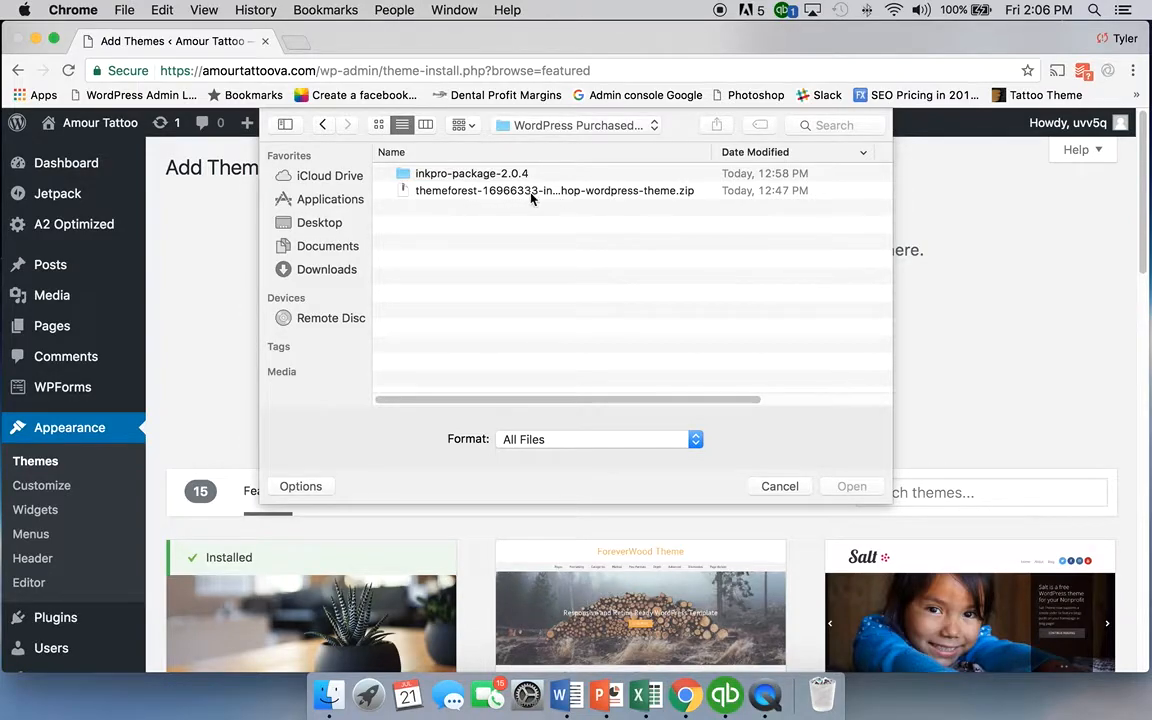
{"action": "double_click", "coordinate": [471, 173]}
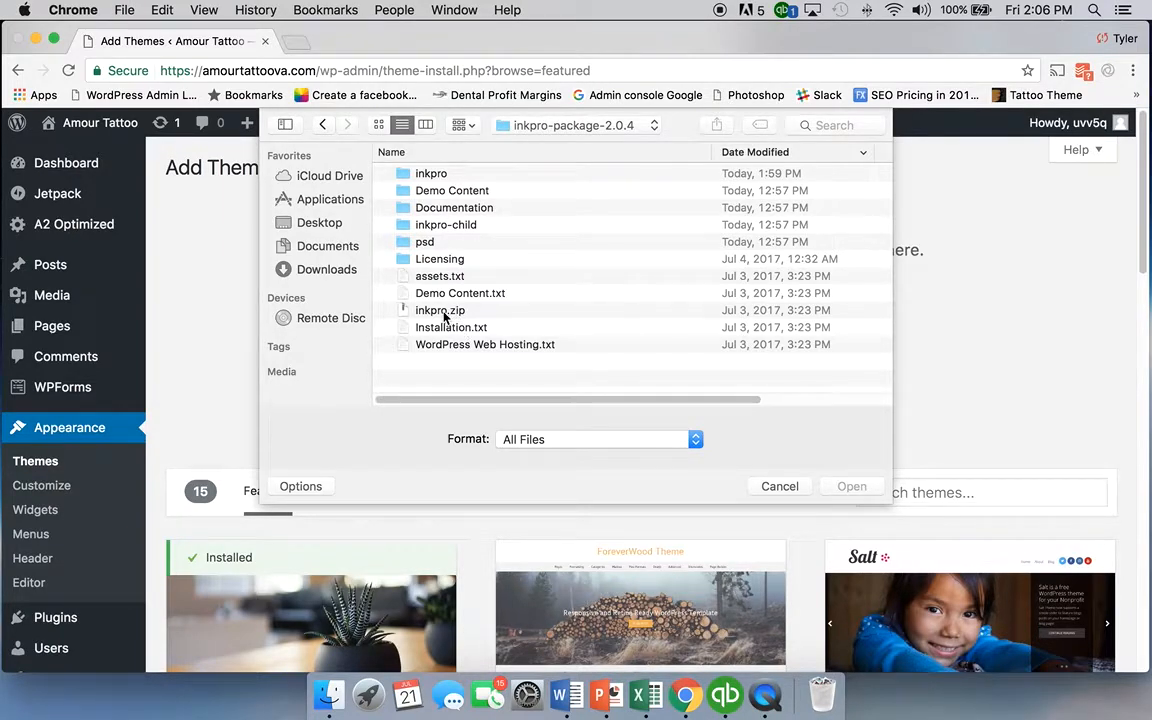
{"action": "left_click", "coordinate": [440, 310]}
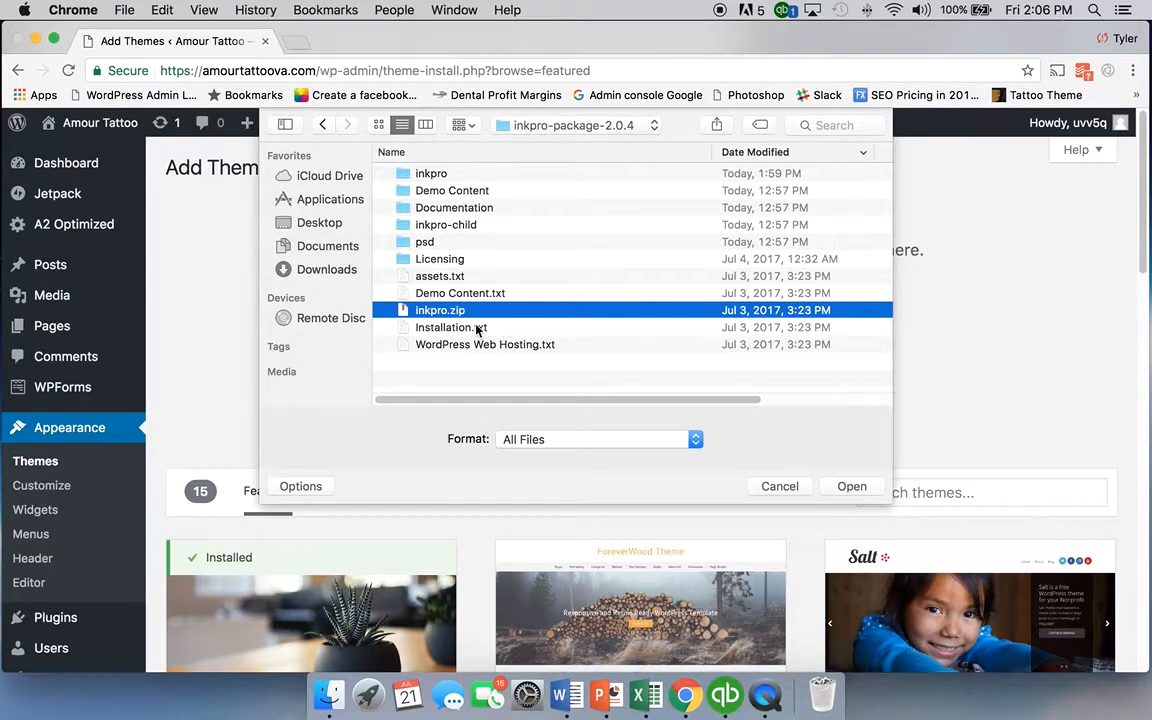
{"action": "mouse_move", "coordinate": [220, 185]}
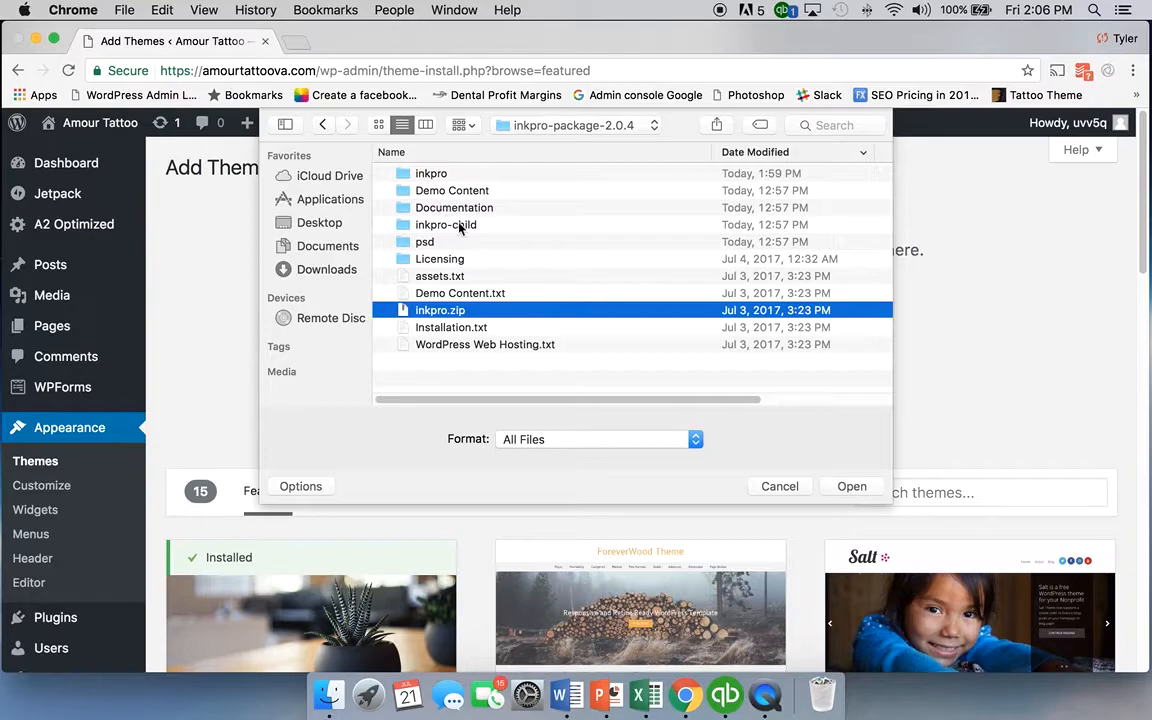
{"action": "mouse_move", "coordinate": [463, 280]}
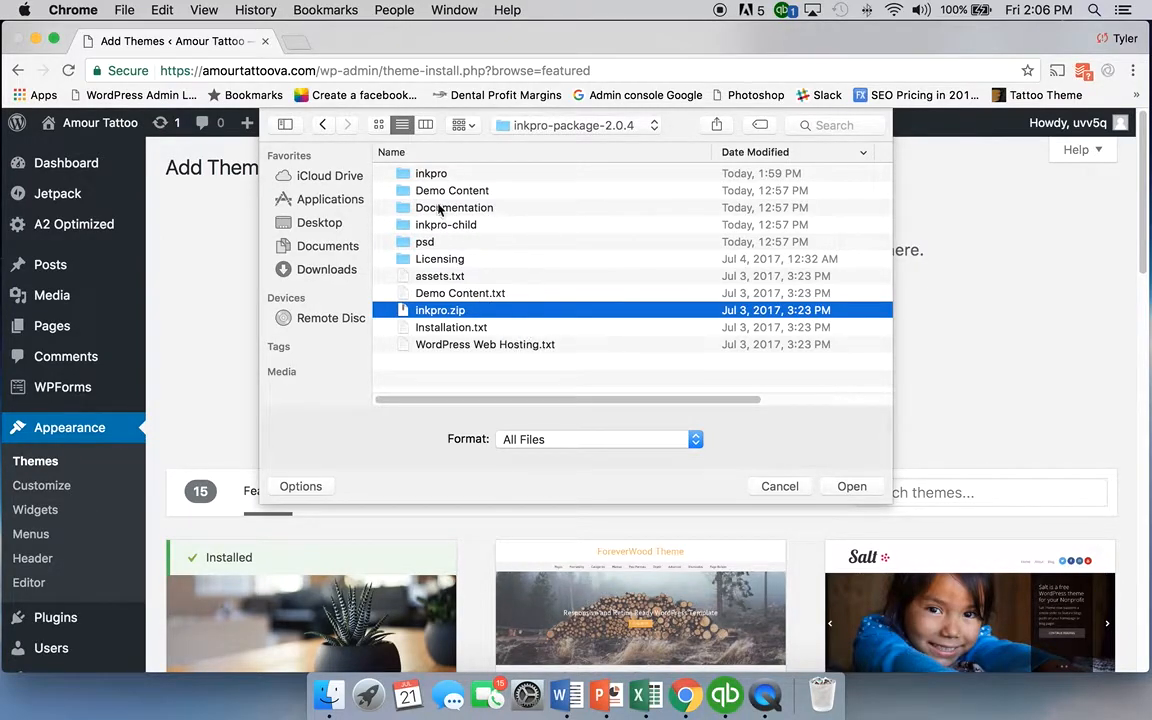
{"action": "mouse_move", "coordinate": [500, 290]}
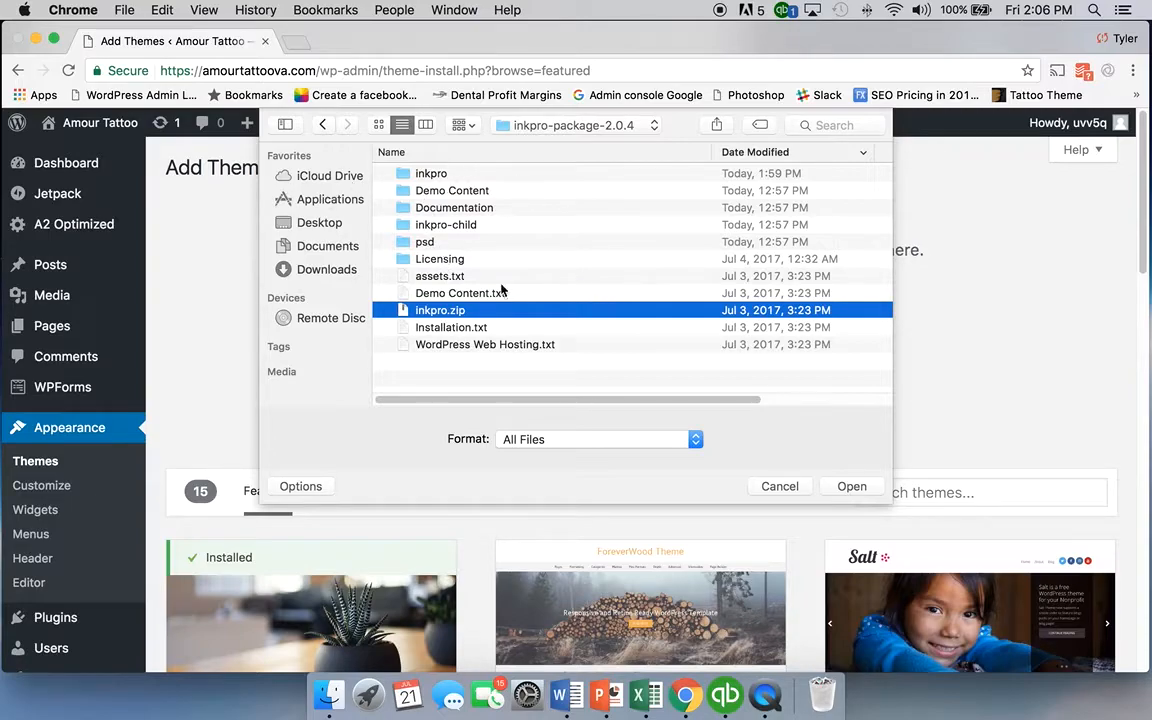
{"action": "mouse_move", "coordinate": [500, 271]}
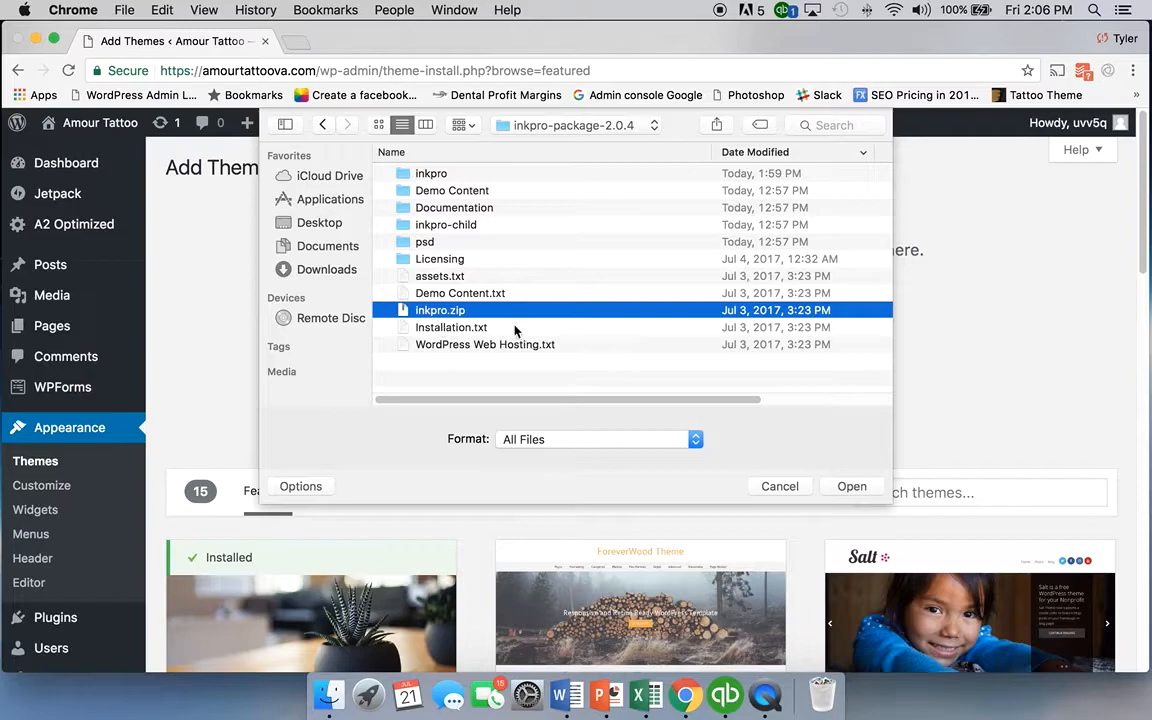
- Confirm inkpro.zip for upload and install it until WordPress reports the theme installed successfully
{"action": "left_click", "coordinate": [851, 486]}
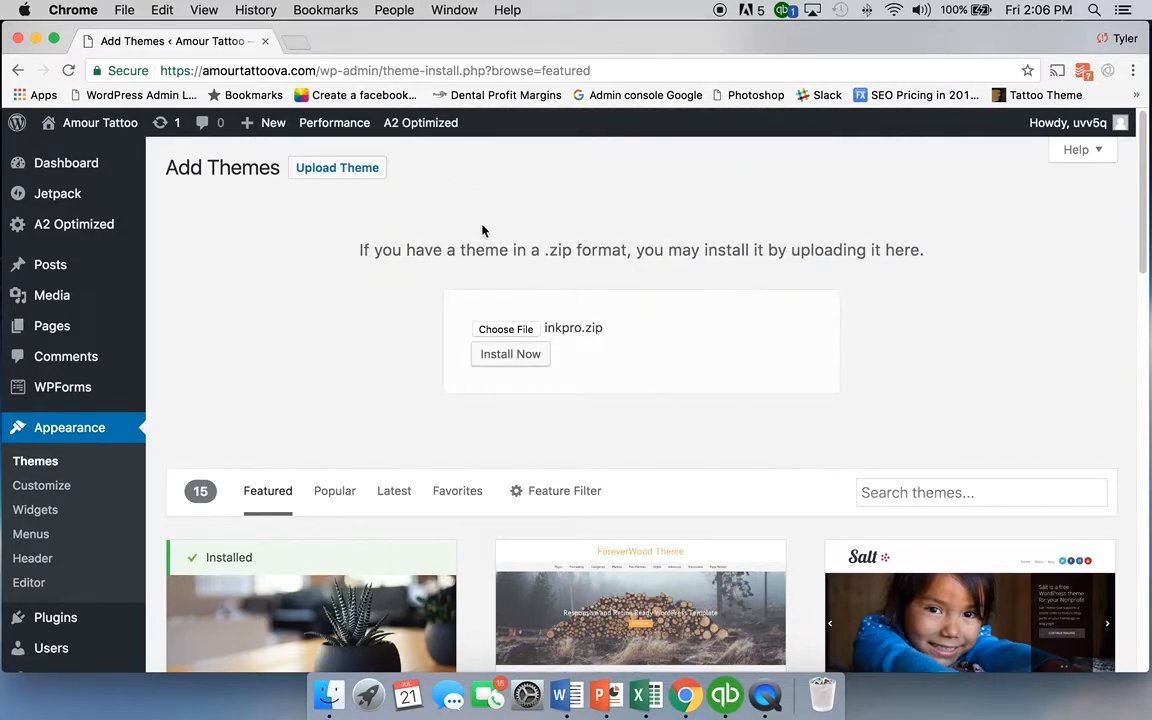
{"action": "left_click", "coordinate": [510, 353]}
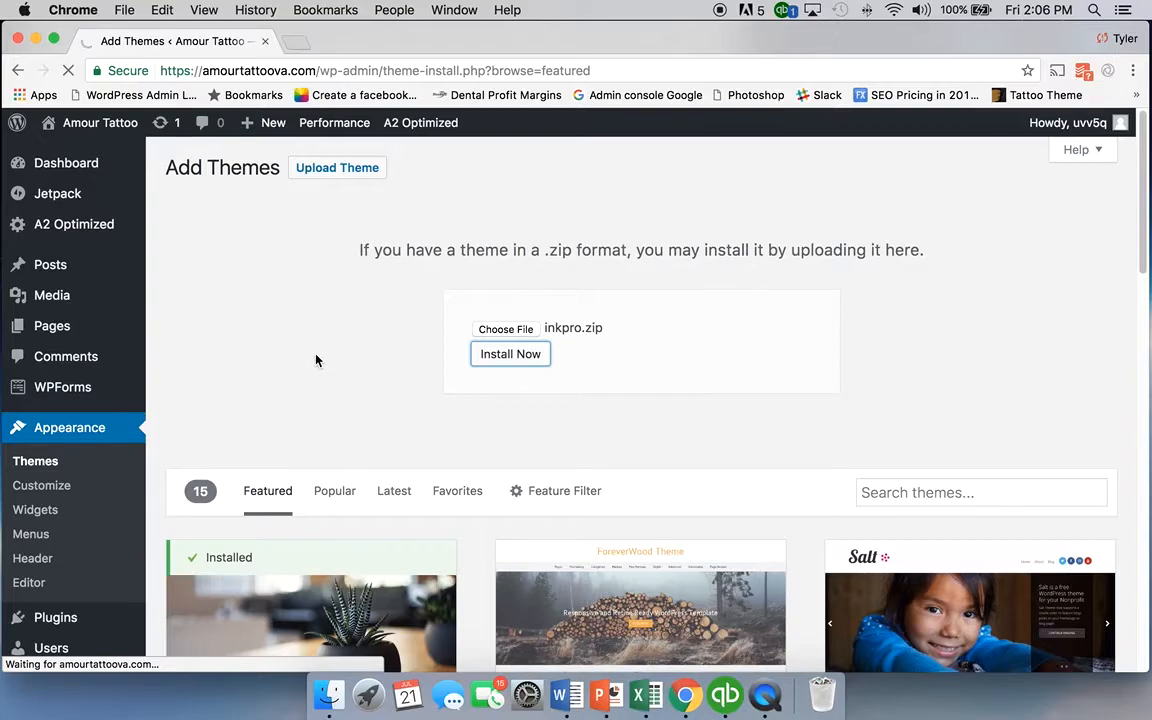
{"action": "mouse_move", "coordinate": [326, 358]}
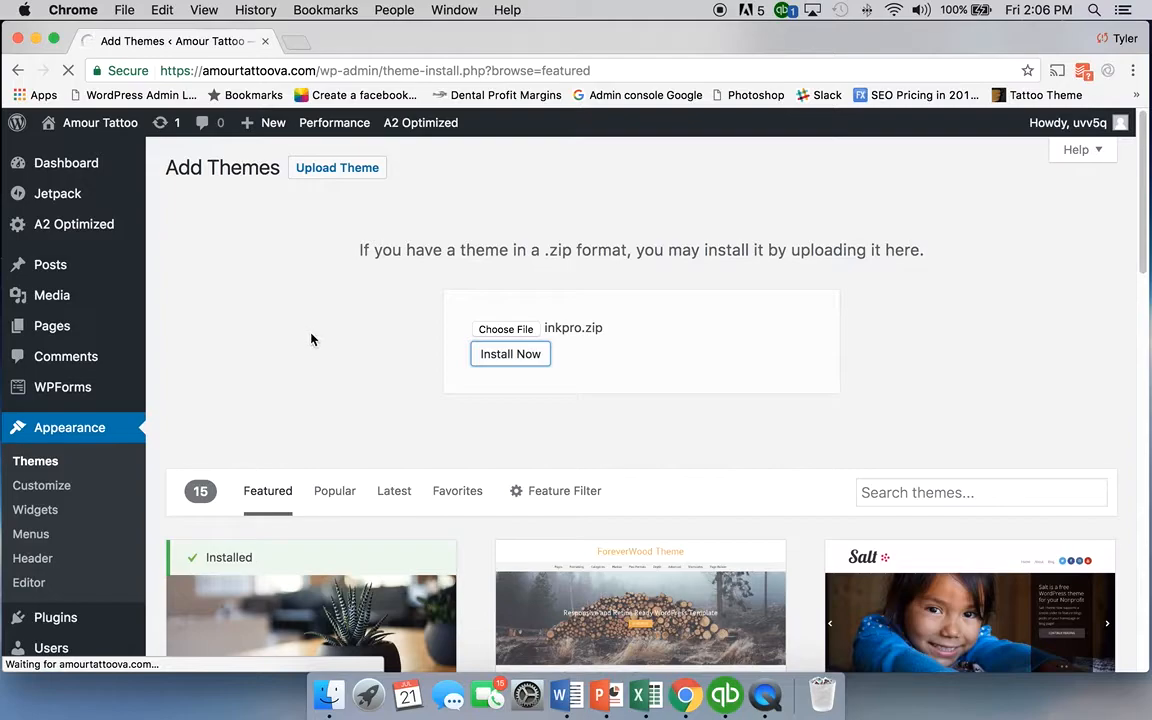
{"action": "left_click", "coordinate": [510, 353]}
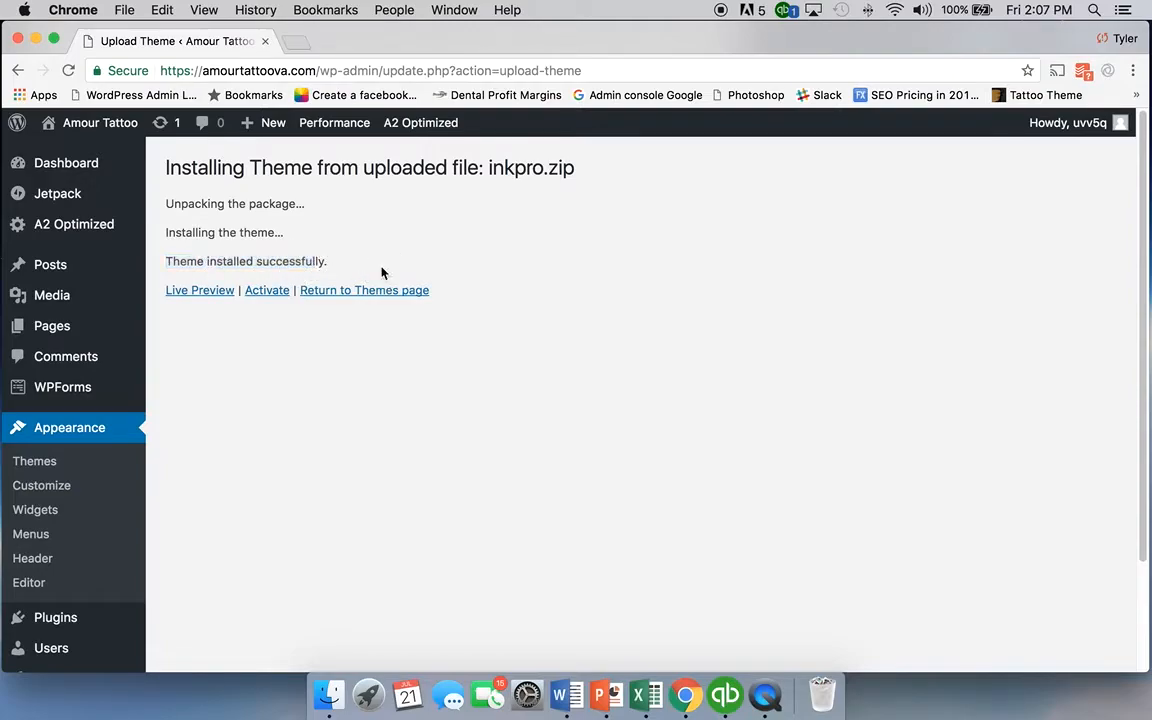
- Live-preview the InkPro theme on the Amour Tattoo site, scrolling past the tattoo hero and Hello World post
{"action": "left_click", "coordinate": [199, 290]}
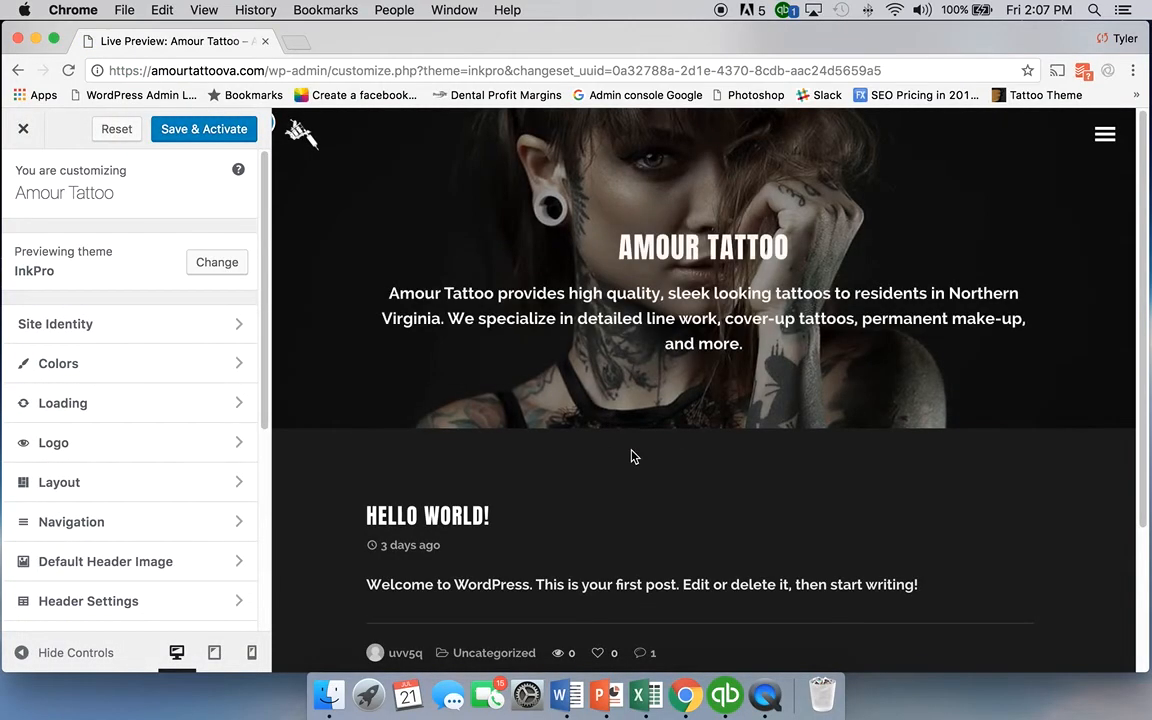
{"action": "scroll", "scroll_direction": "down", "scroll_amount": 3}
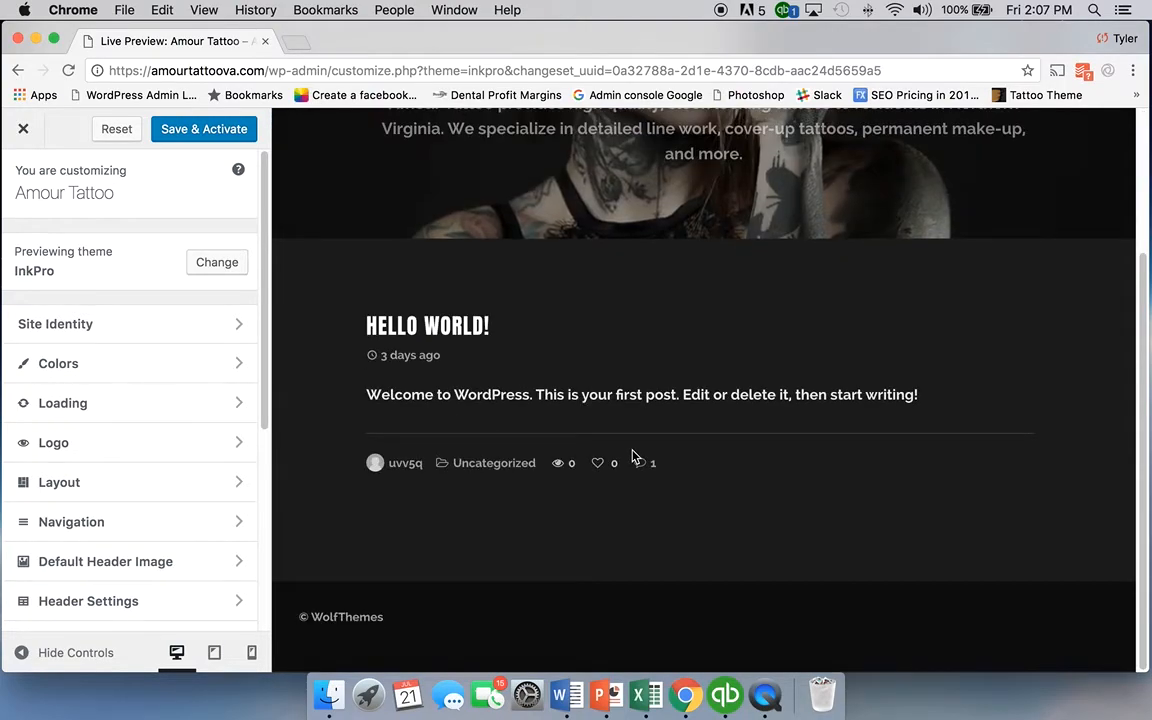
{"action": "scroll", "scroll_direction": "up", "scroll_amount": 3}
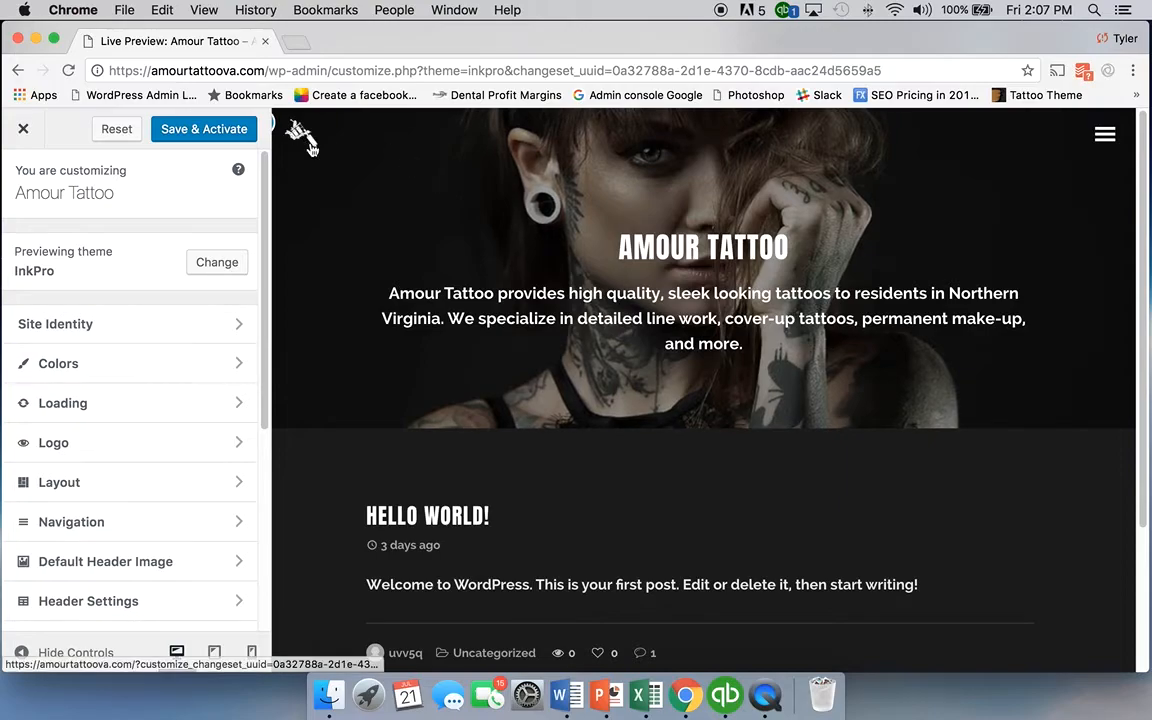
{"action": "mouse_move", "coordinate": [765, 695]}
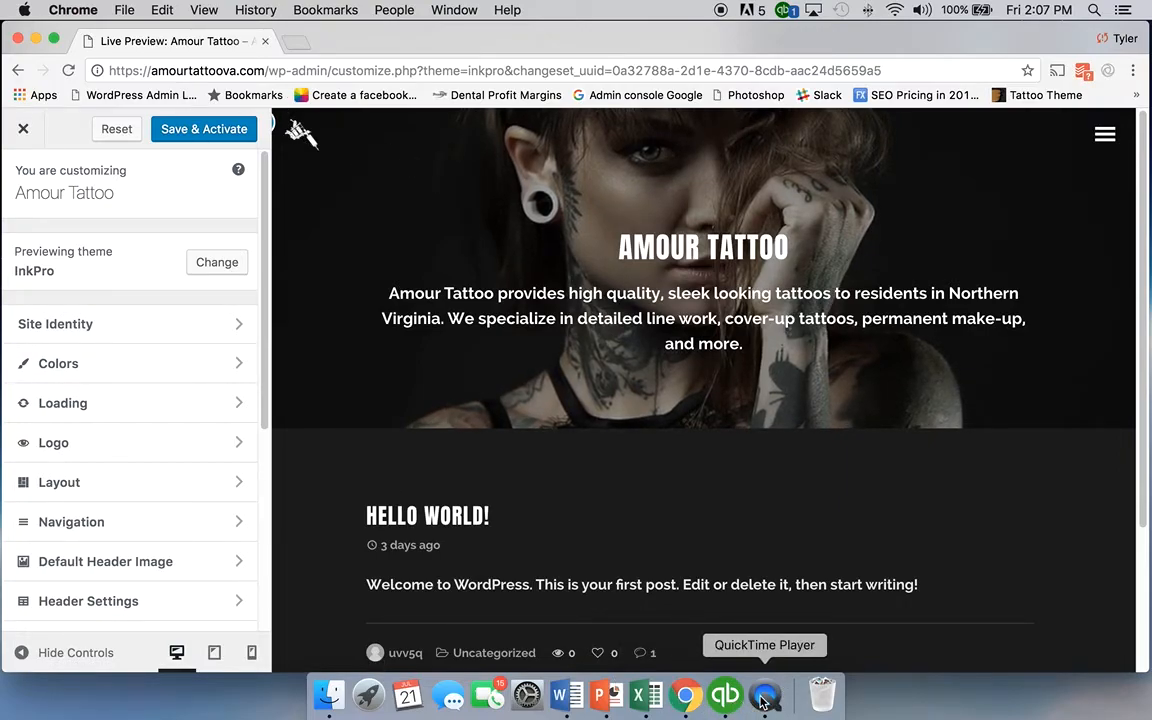
{"action": "left_click", "coordinate": [765, 695]}
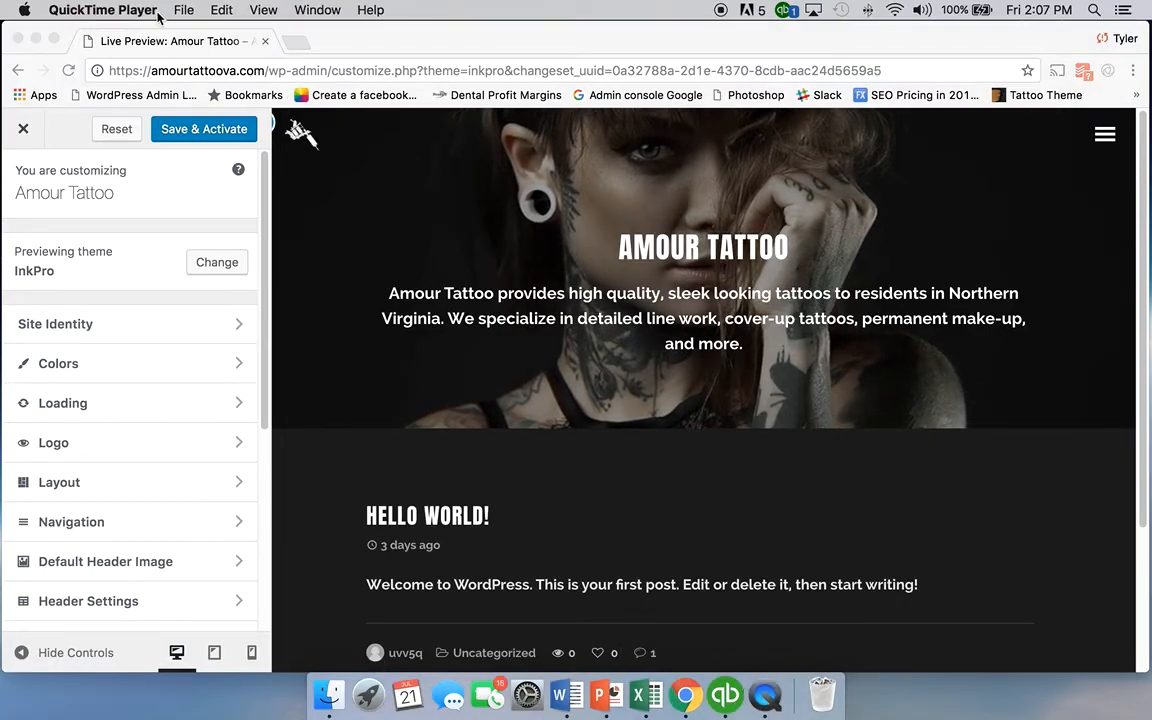